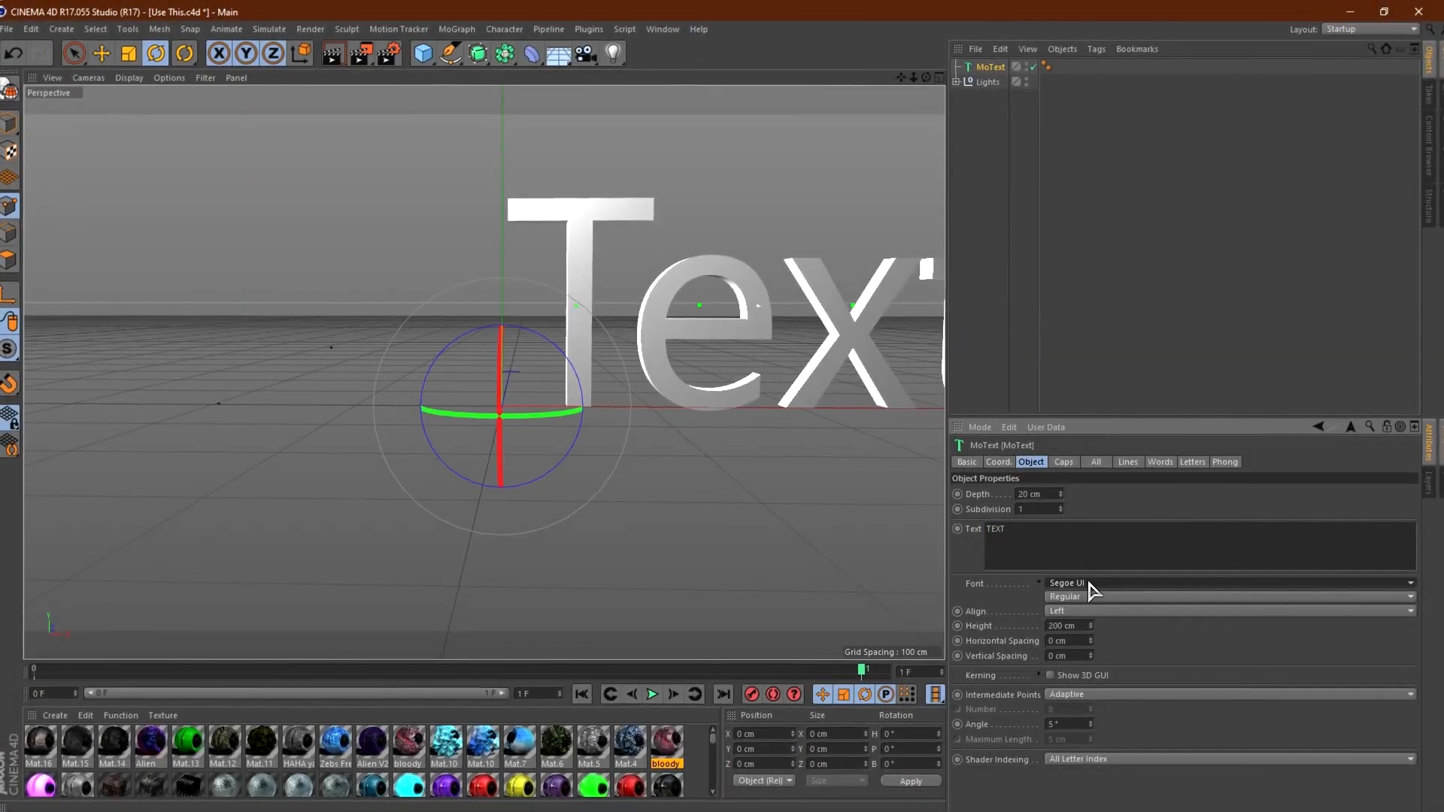
- Set the MoText font to Gang of Three and apply the cracked stone material
{"action": "left_click", "coordinate": [1224, 582]}
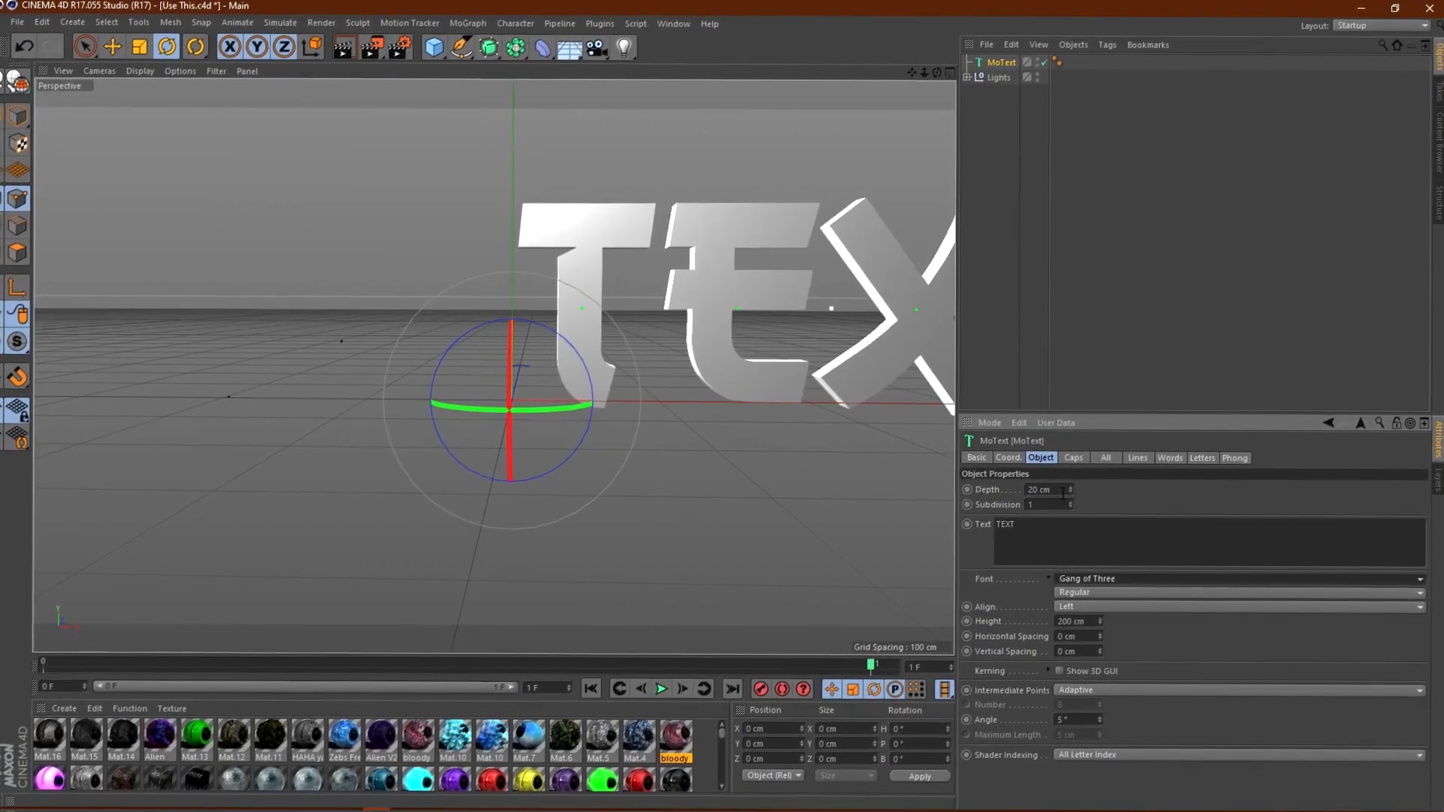
{"action": "left_click", "coordinate": [1068, 456]}
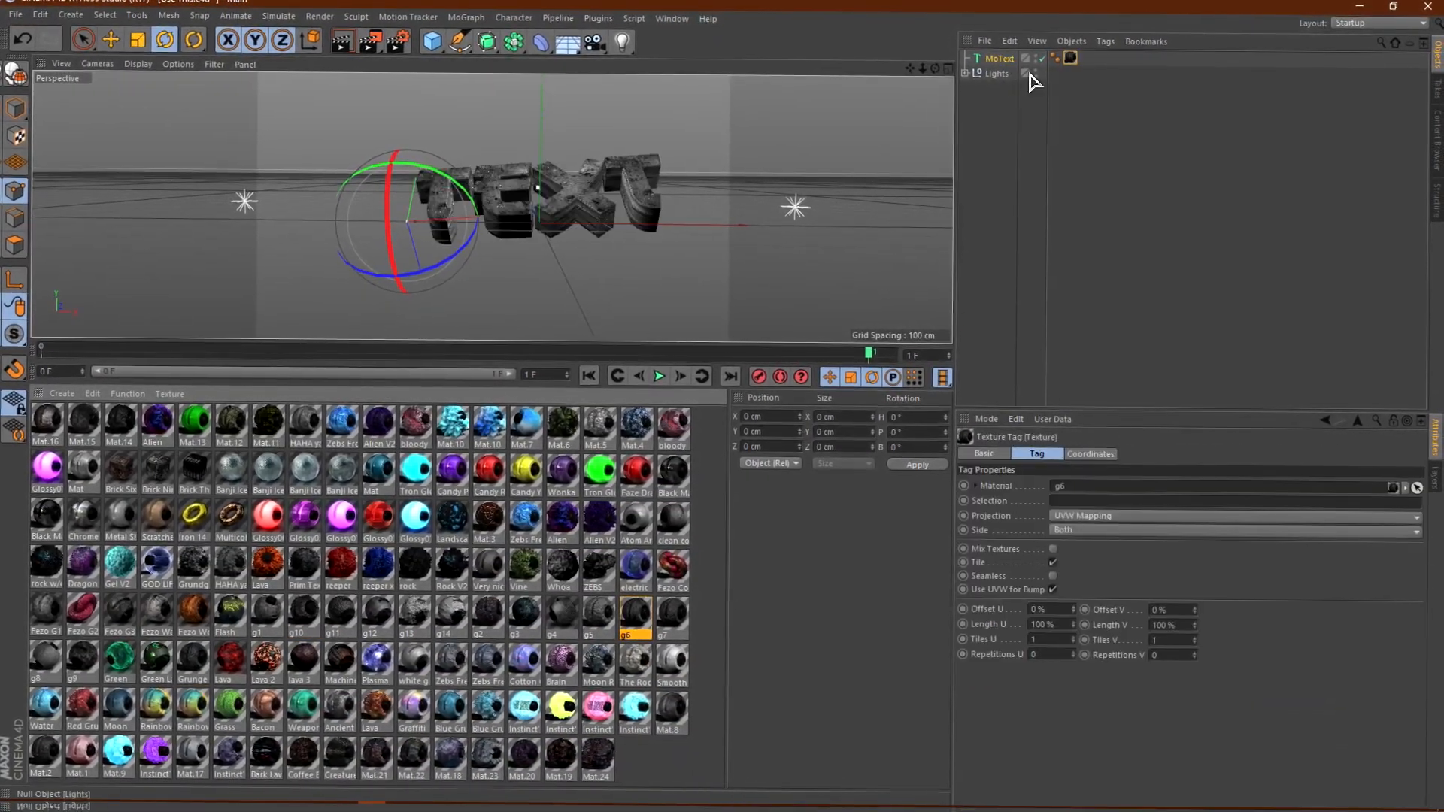
- Surround the text with bloody Landscape rocks and Reaper tentacles, and set render output to PNG with alpha
{"action": "double_click", "coordinate": [657, 613]}
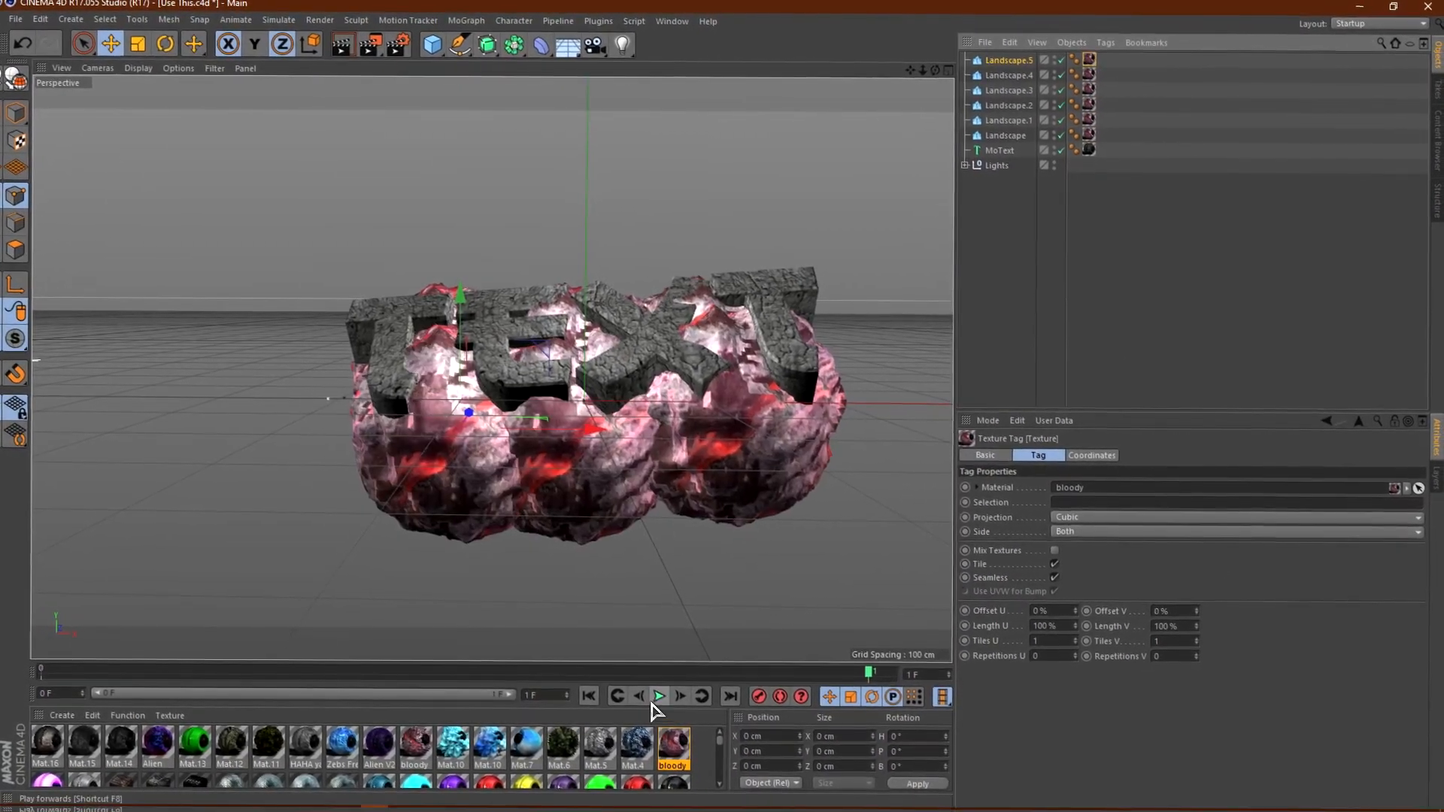
{"action": "left_click", "coordinate": [486, 43]}
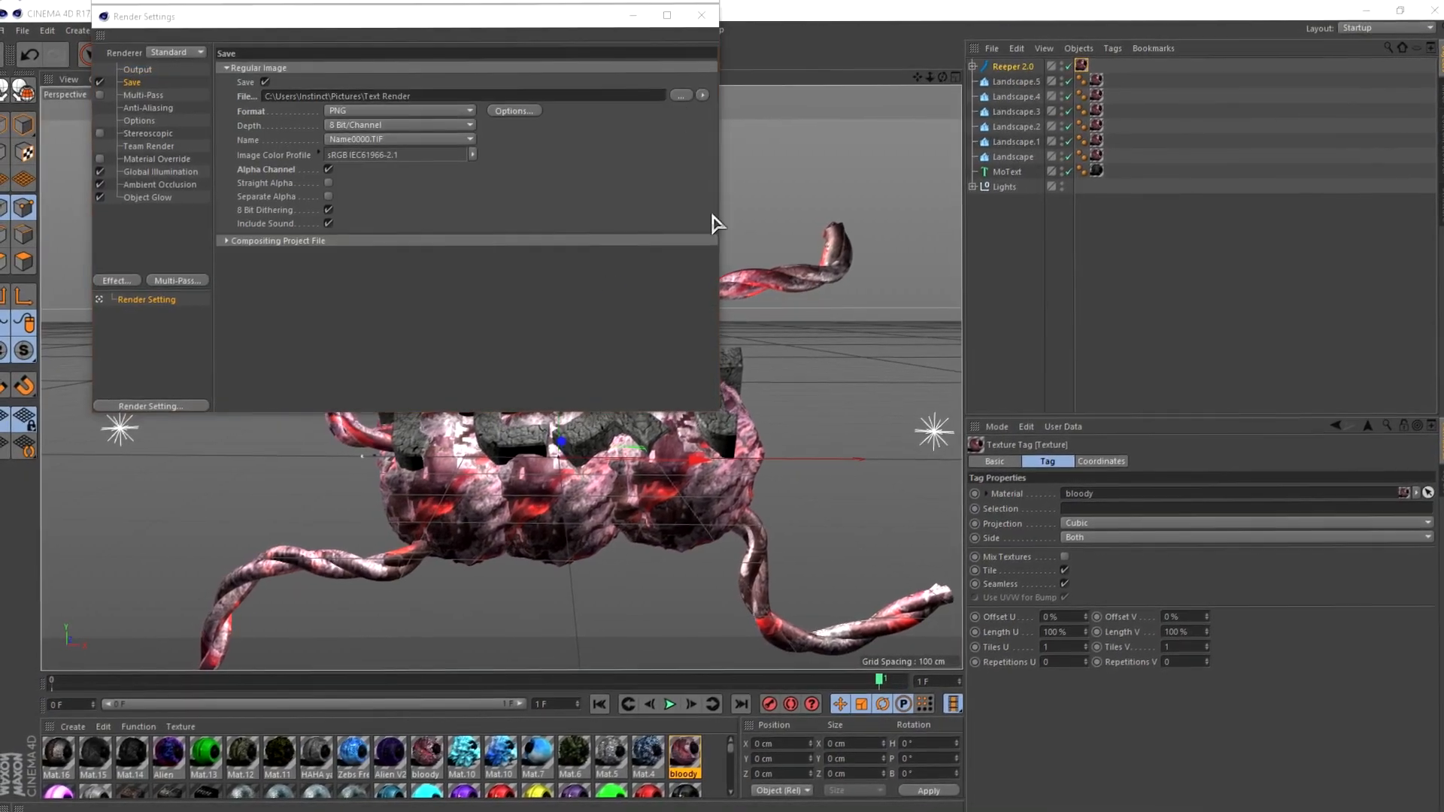
- Save the render output as 'Text Render SpeedArt' in the Pictures folder
{"action": "left_click", "coordinate": [681, 96]}
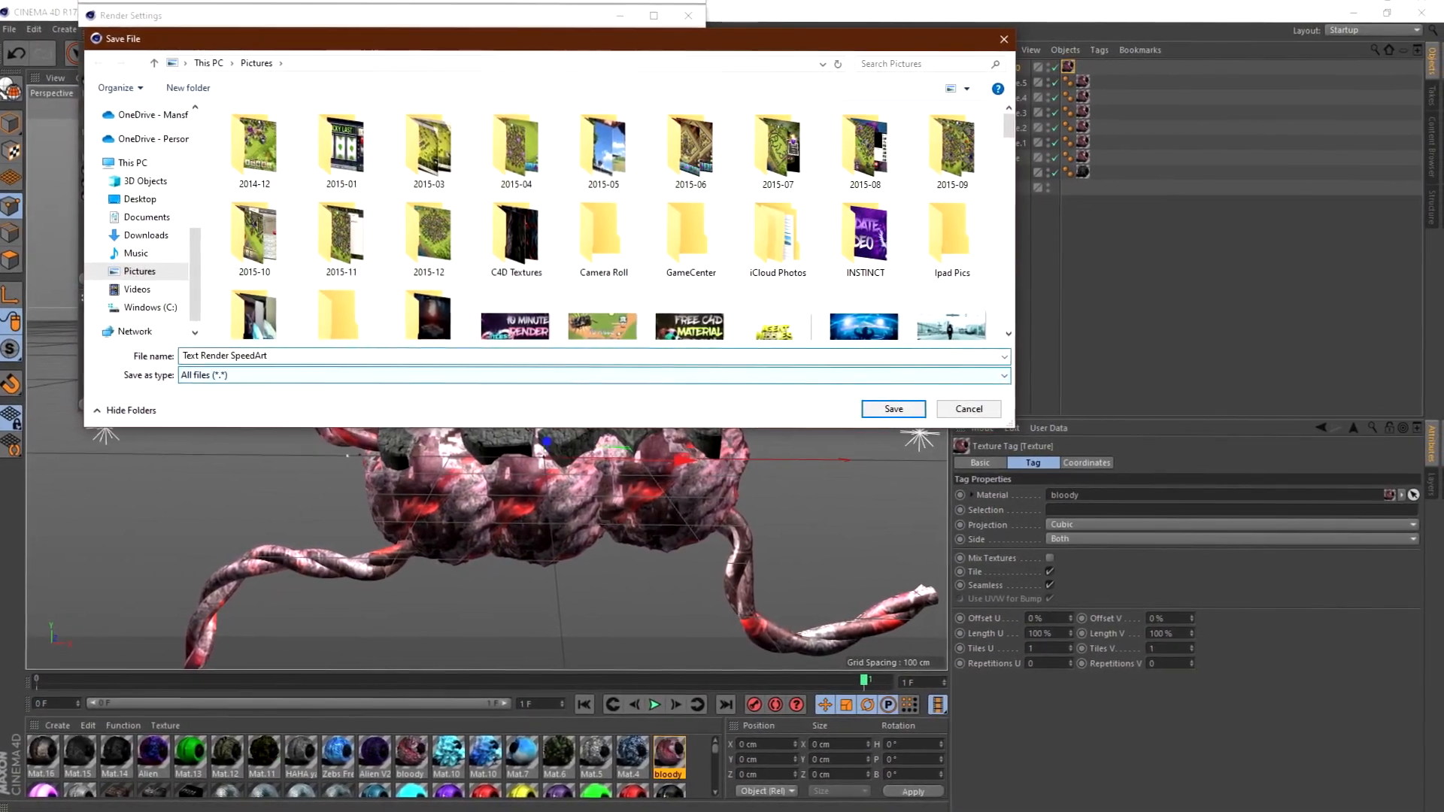
{"action": "left_click", "coordinate": [892, 407]}
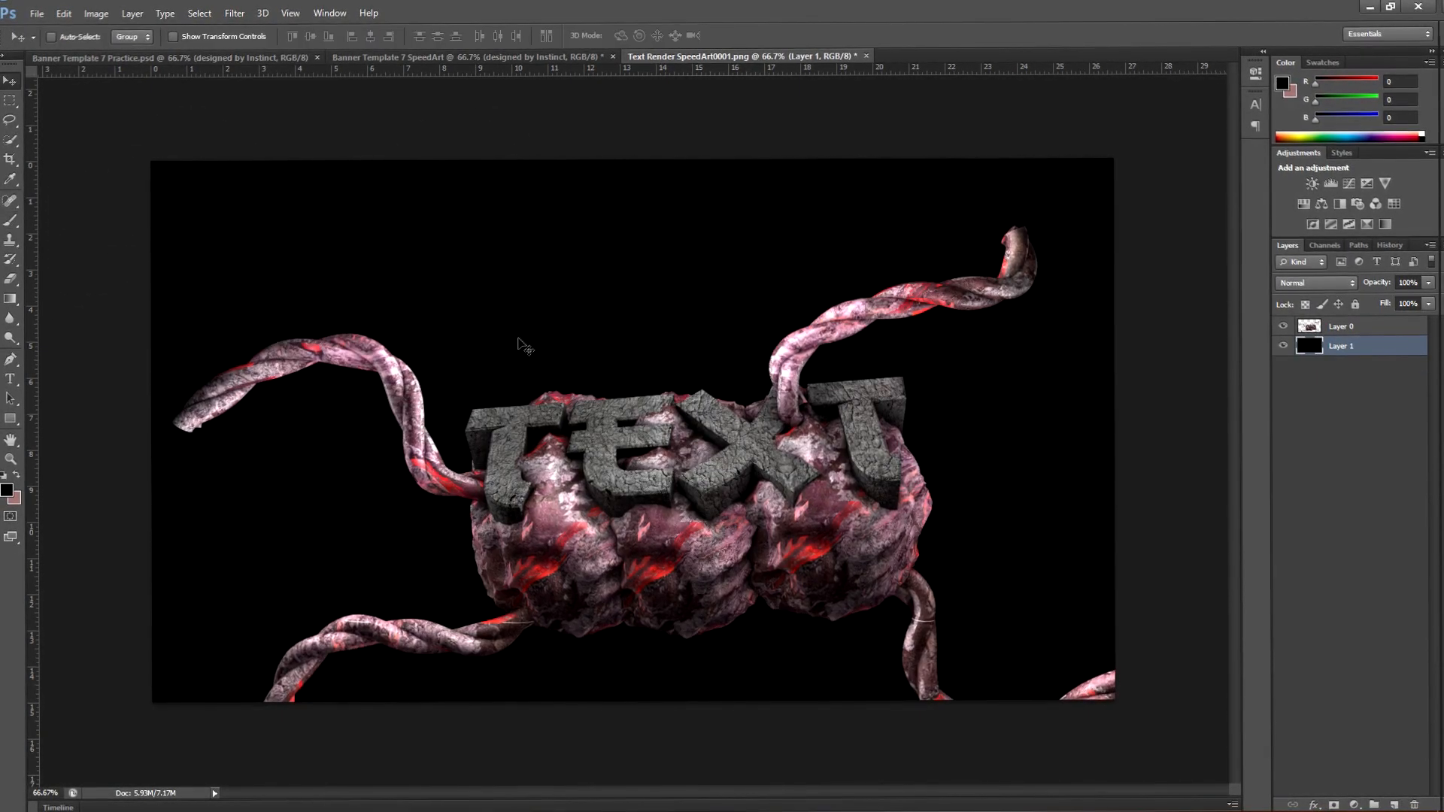
- Duplicate the render and apply Gaussian Blur, Pixelate Facet and a large Ripple distortion
{"action": "left_click", "coordinate": [235, 9]}
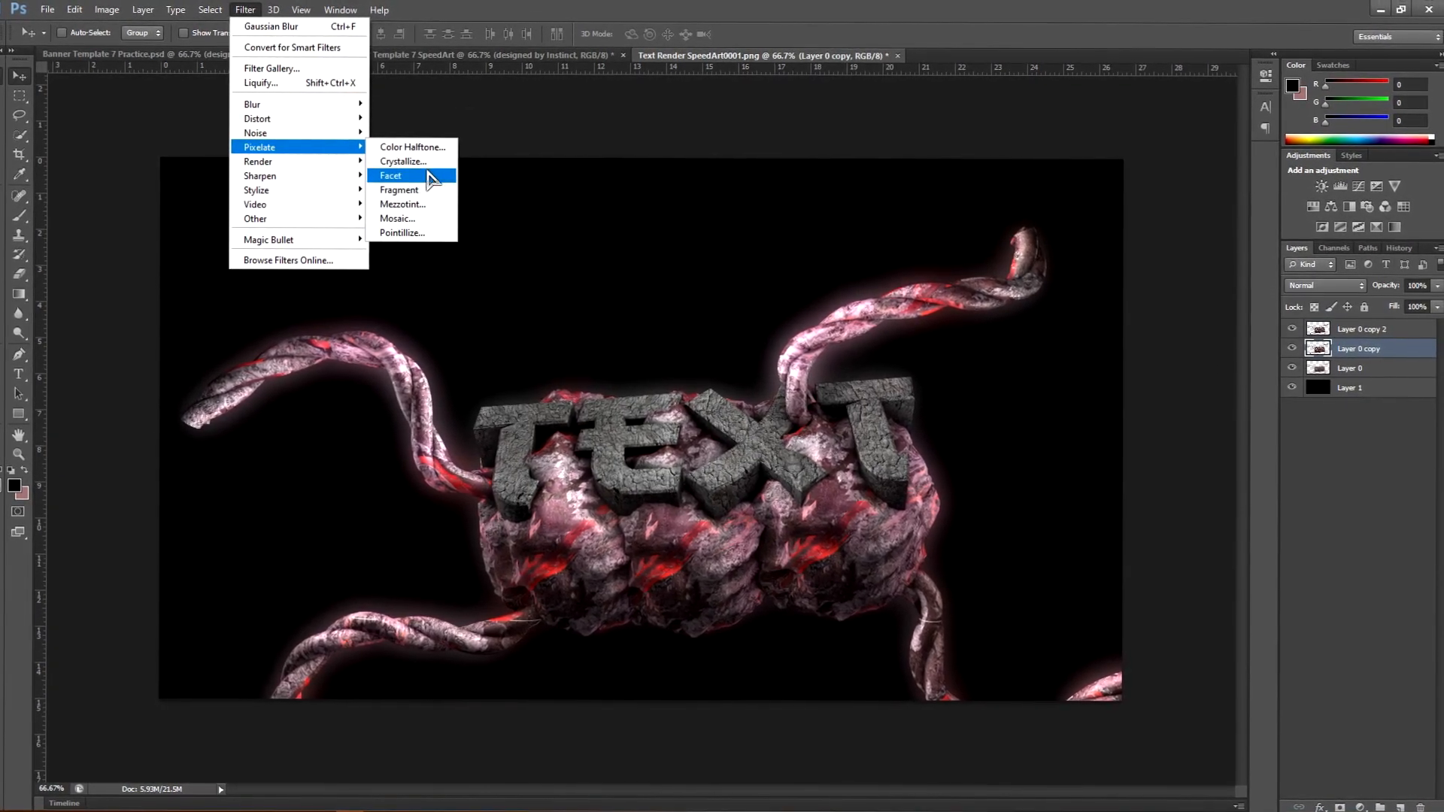
{"action": "left_click", "coordinate": [391, 175]}
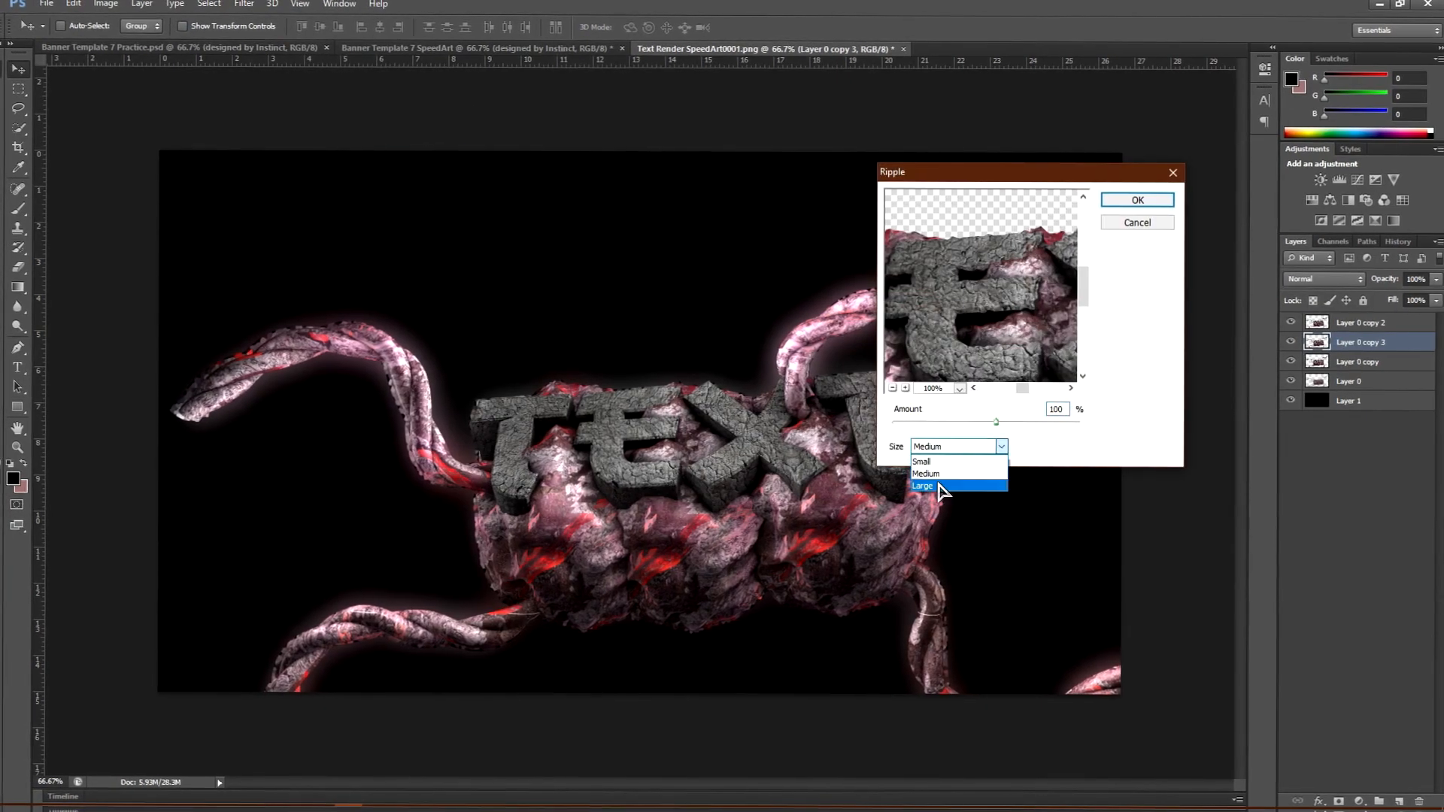
{"action": "left_click", "coordinate": [1136, 200]}
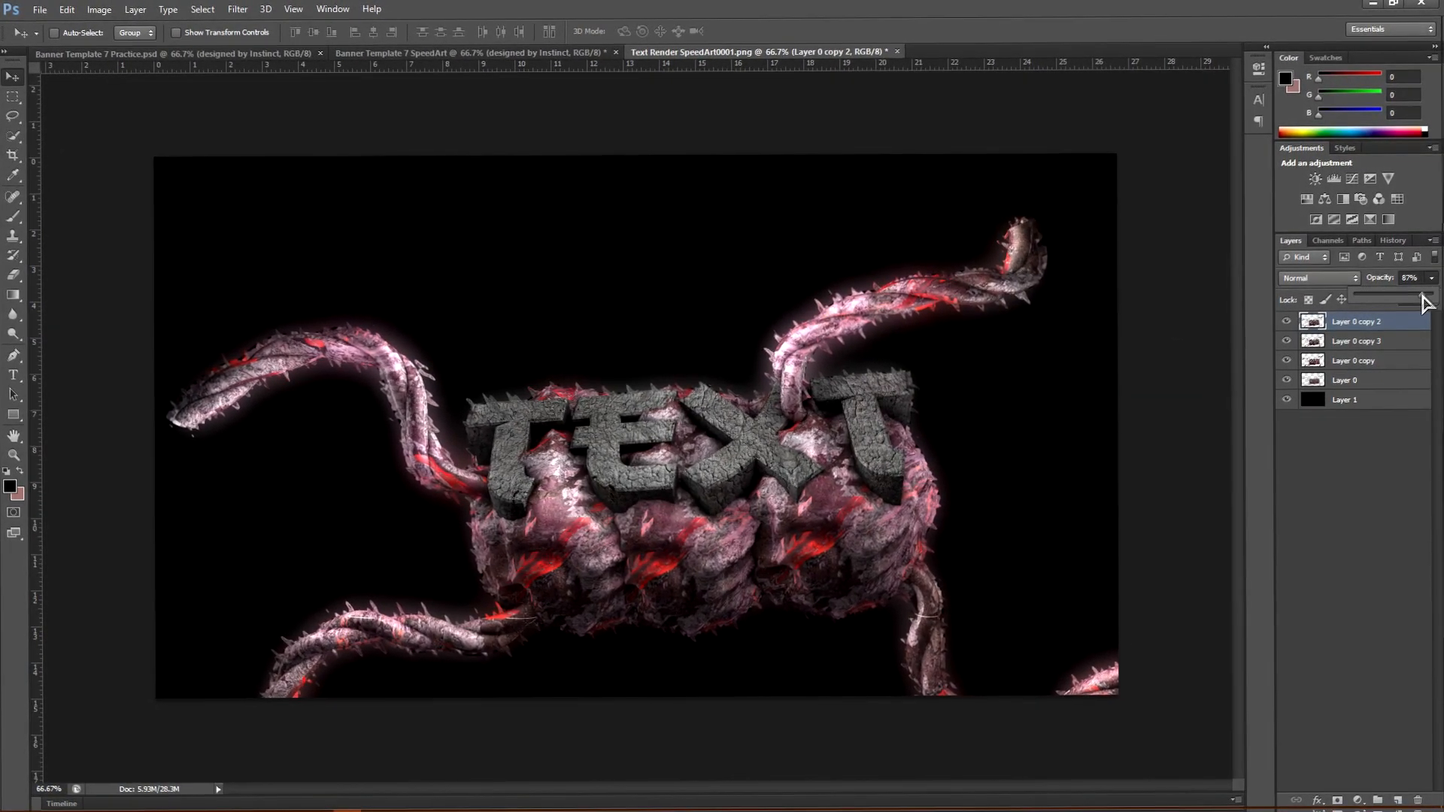
- Lower the effect copies' opacity and move the render into the banner's middle strip
{"action": "left_click", "coordinate": [1355, 341]}
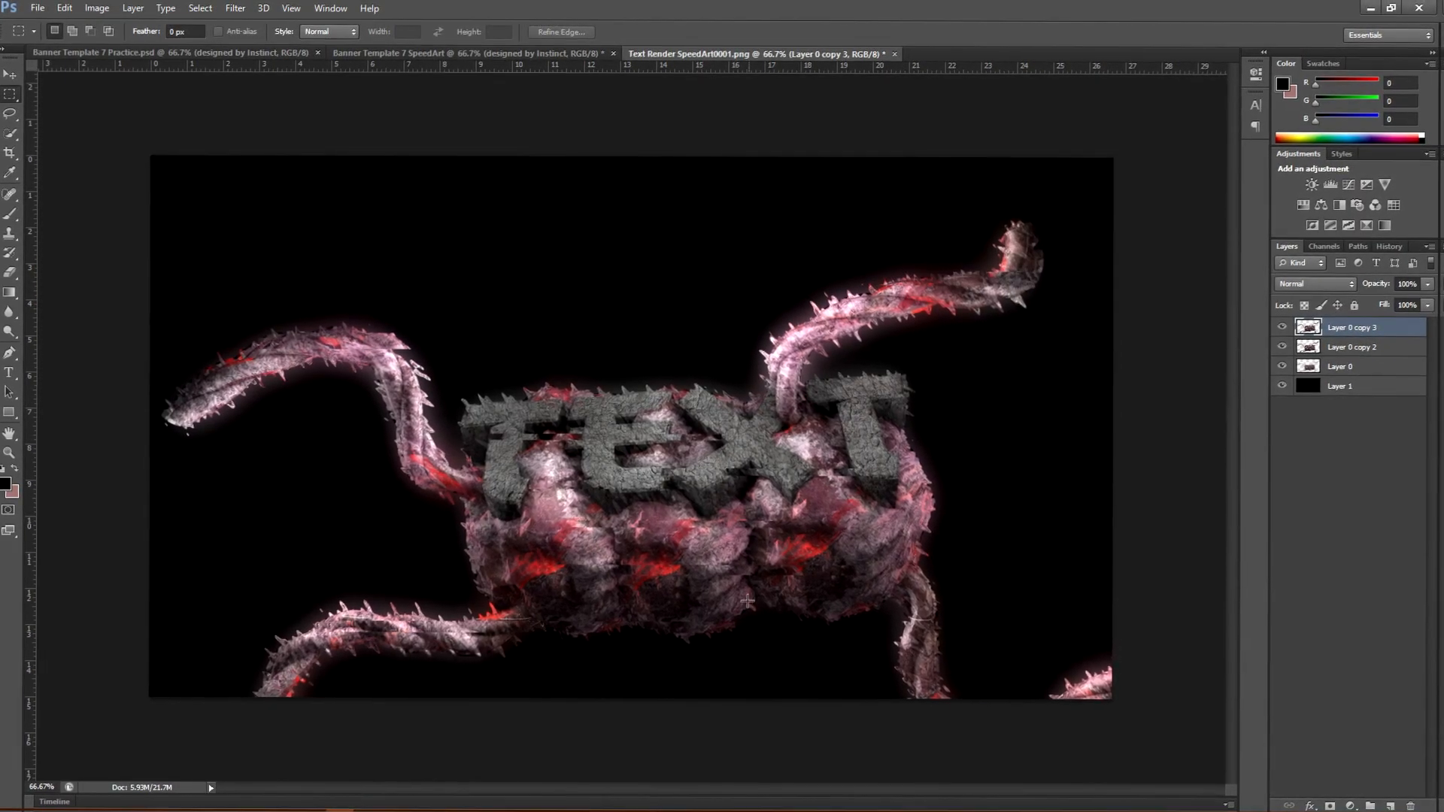
{"action": "left_click", "coordinate": [1351, 350]}
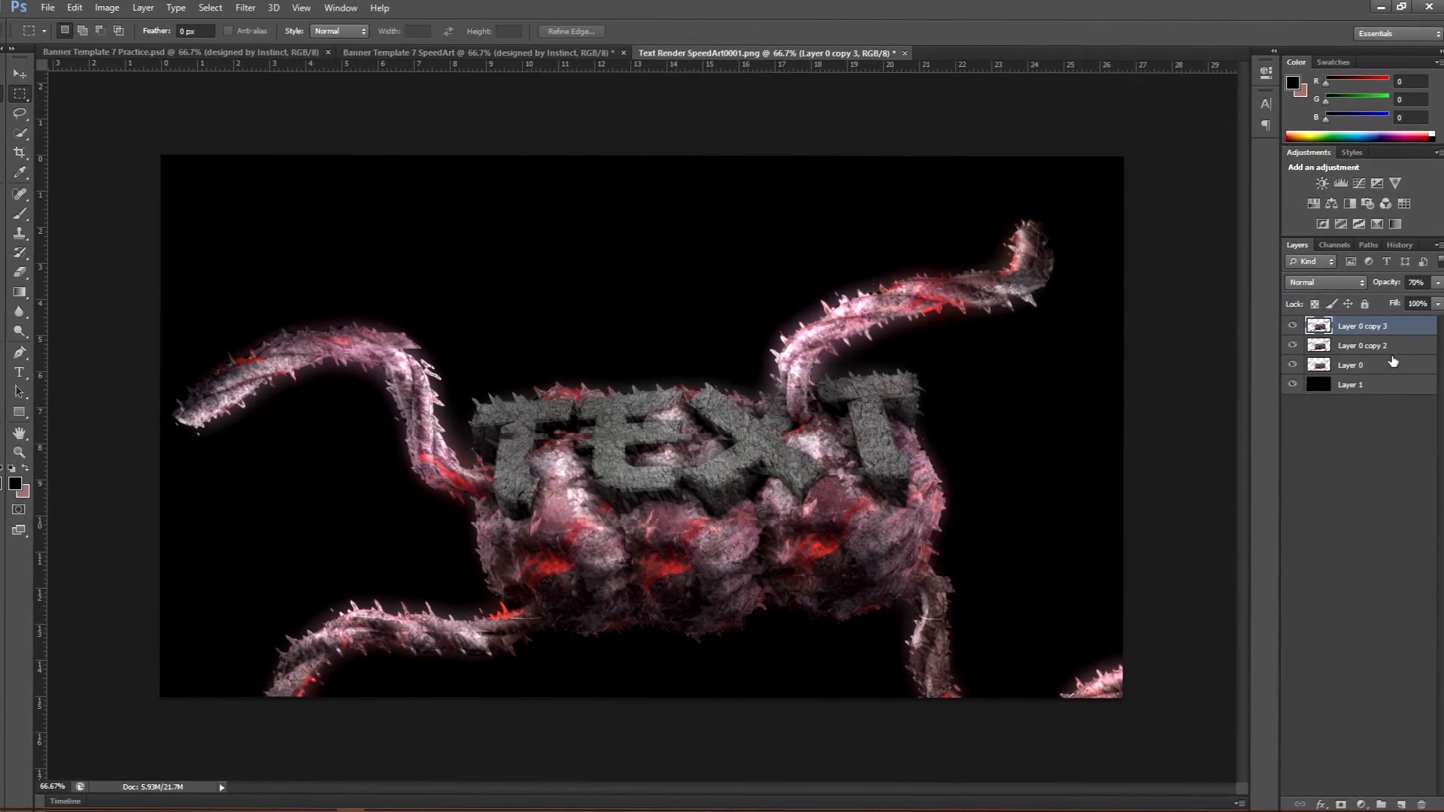
{"action": "left_click", "coordinate": [473, 56]}
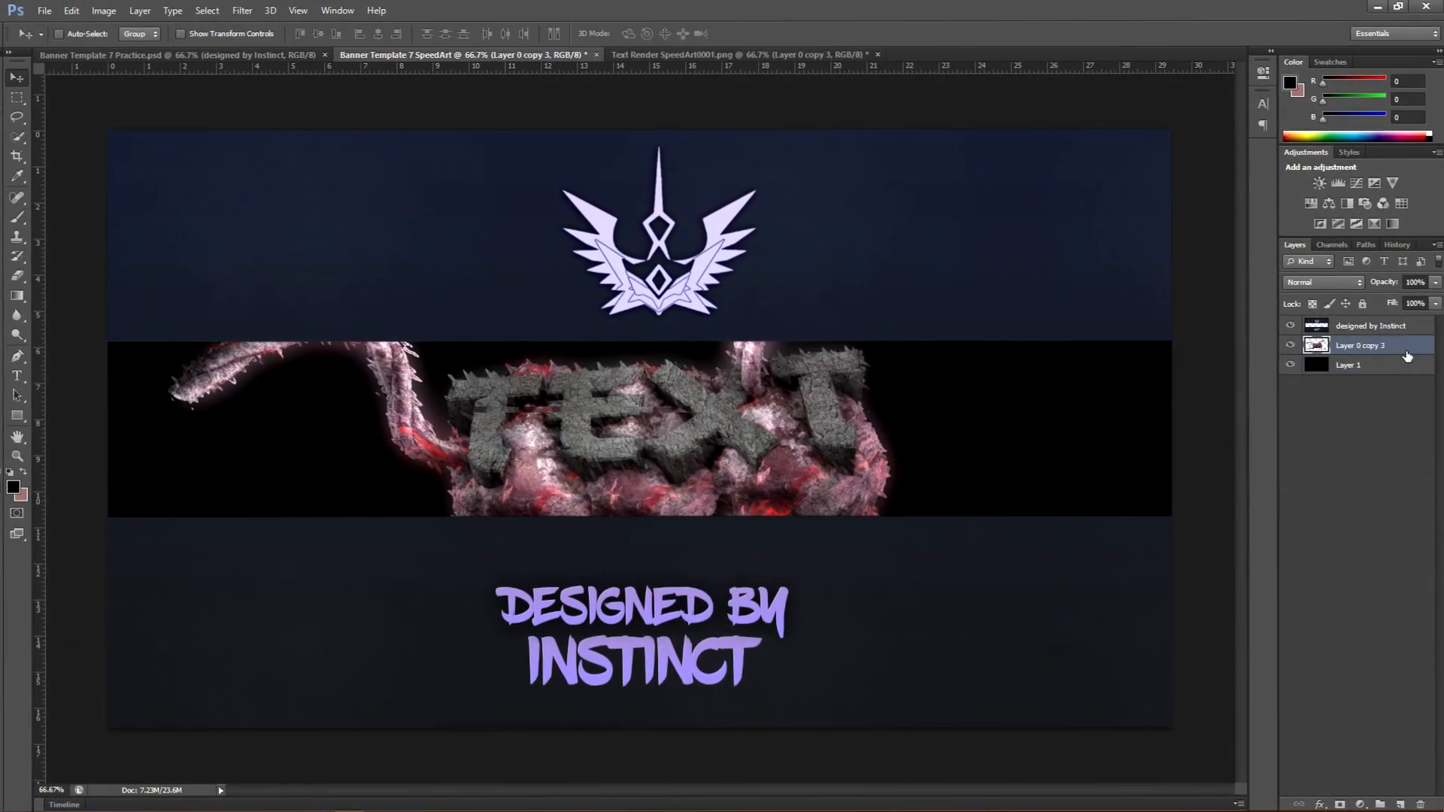
- Apply a Radial Blur in Spin mode to a duplicated render layer
{"action": "left_click", "coordinate": [240, 11]}
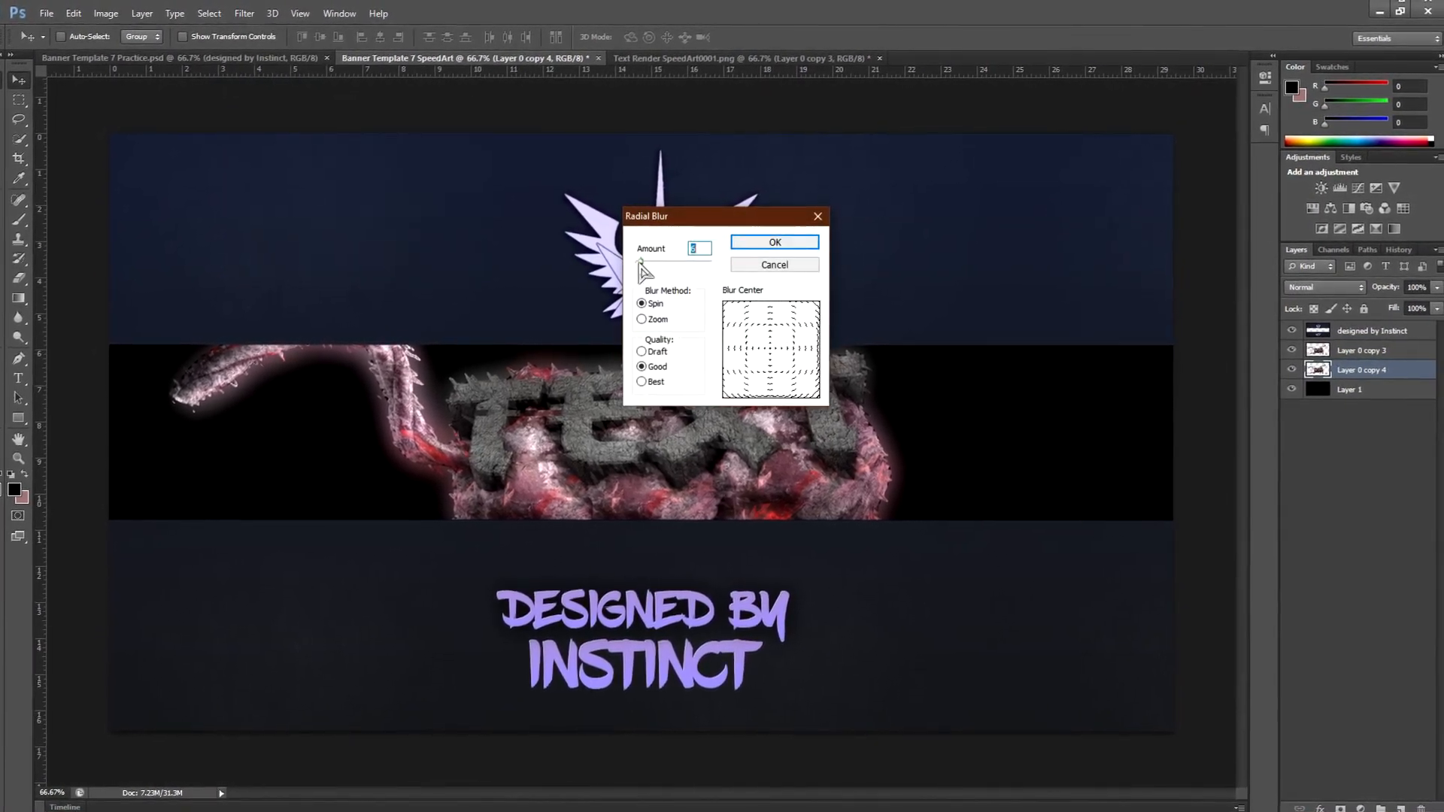
{"action": "left_click", "coordinate": [773, 242]}
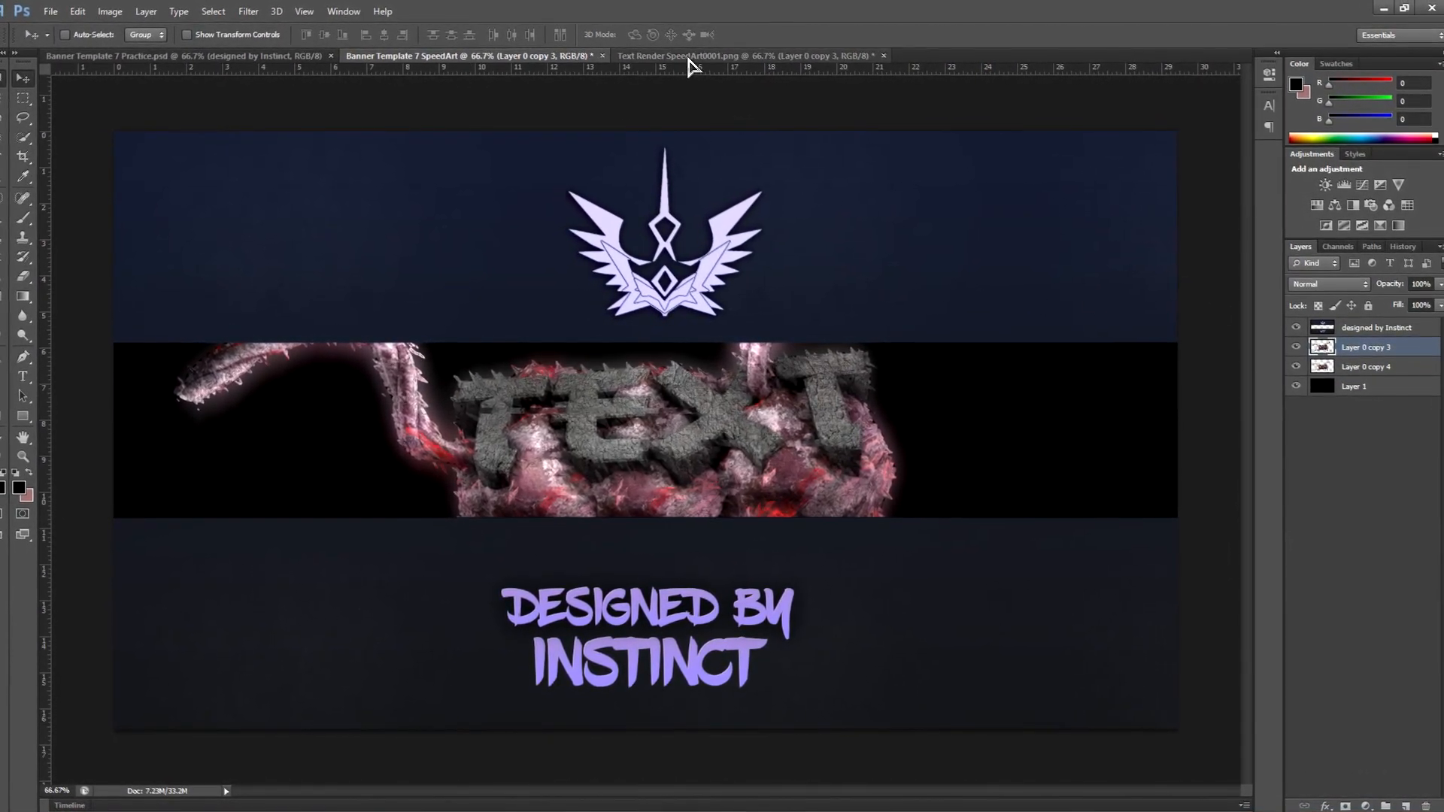
- Open the recent file Zebs_Everything_V4_Pack.psd
{"action": "left_click", "coordinate": [50, 10]}
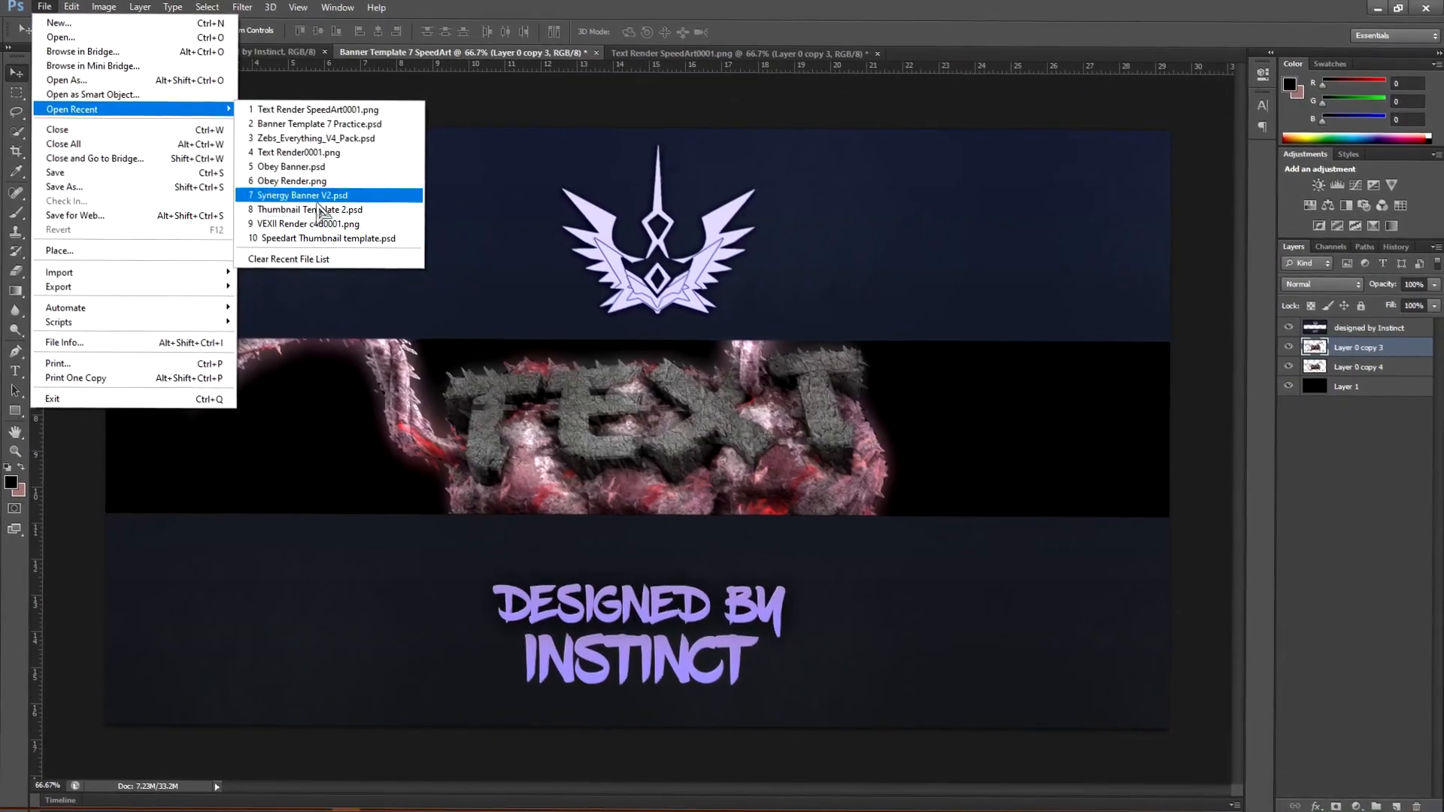
{"action": "left_click", "coordinate": [302, 194]}
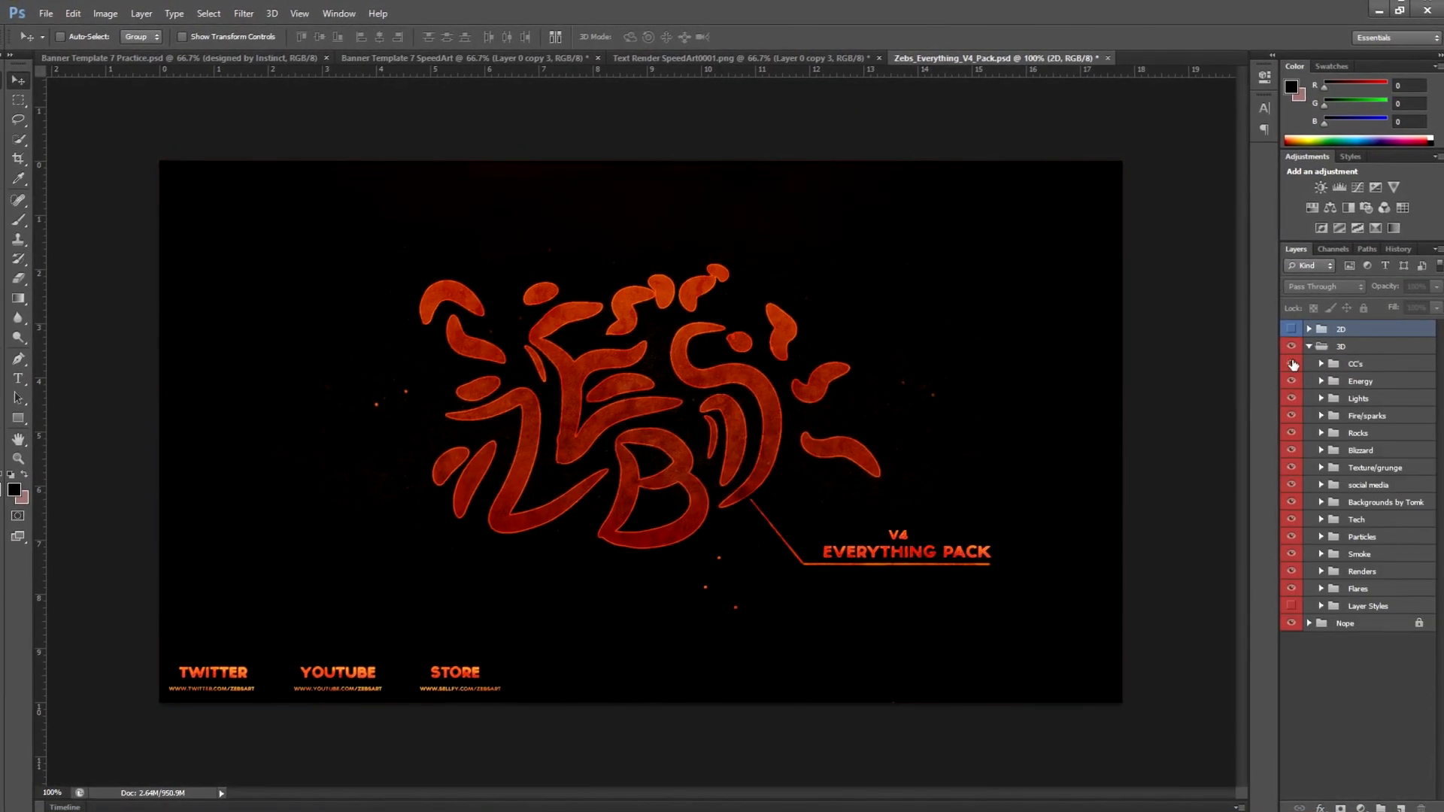
- Drag the Orange colour-correction group into the banner with a 30% layer, then browse the Smoke folder
{"action": "left_click", "coordinate": [448, 57]}
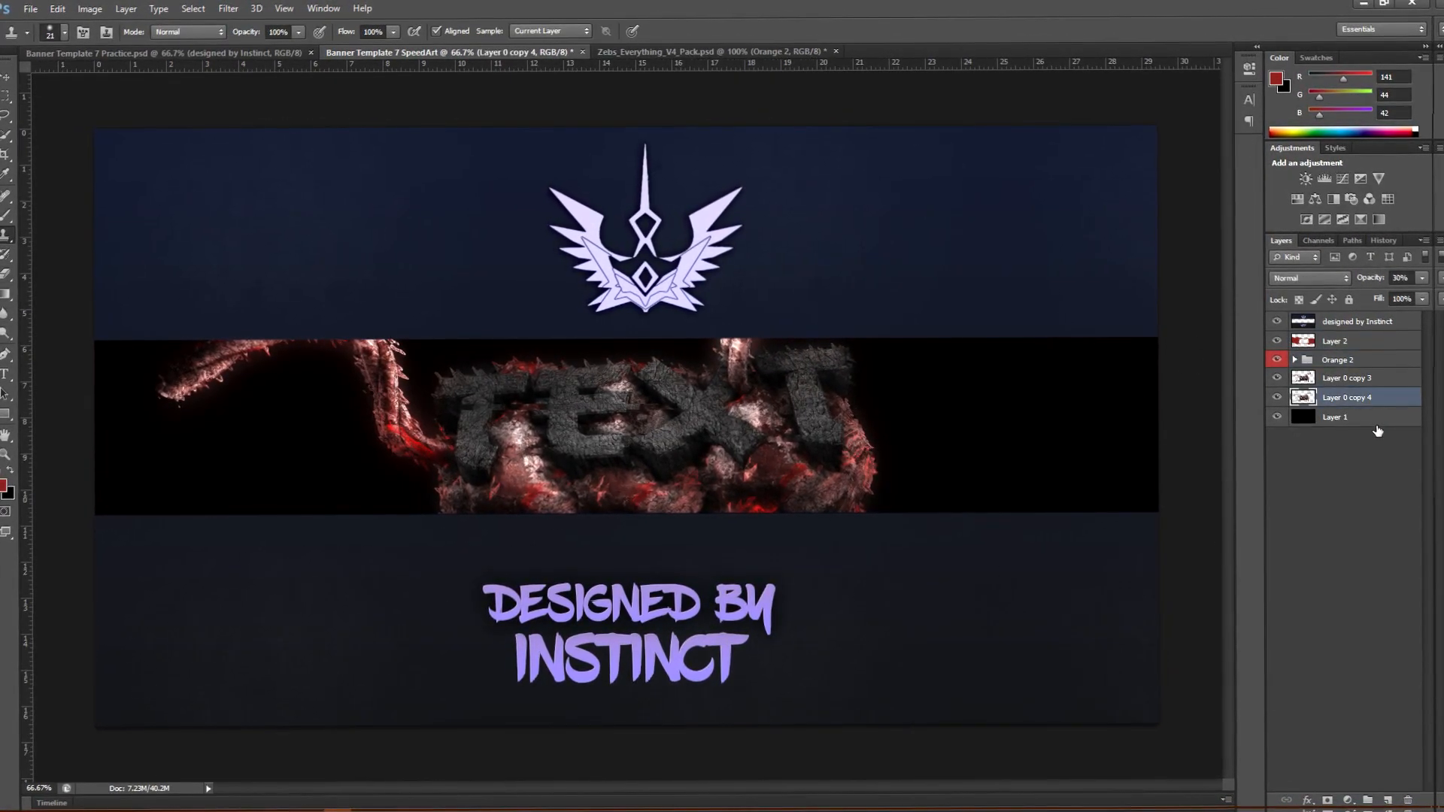
{"action": "left_click", "coordinate": [723, 51]}
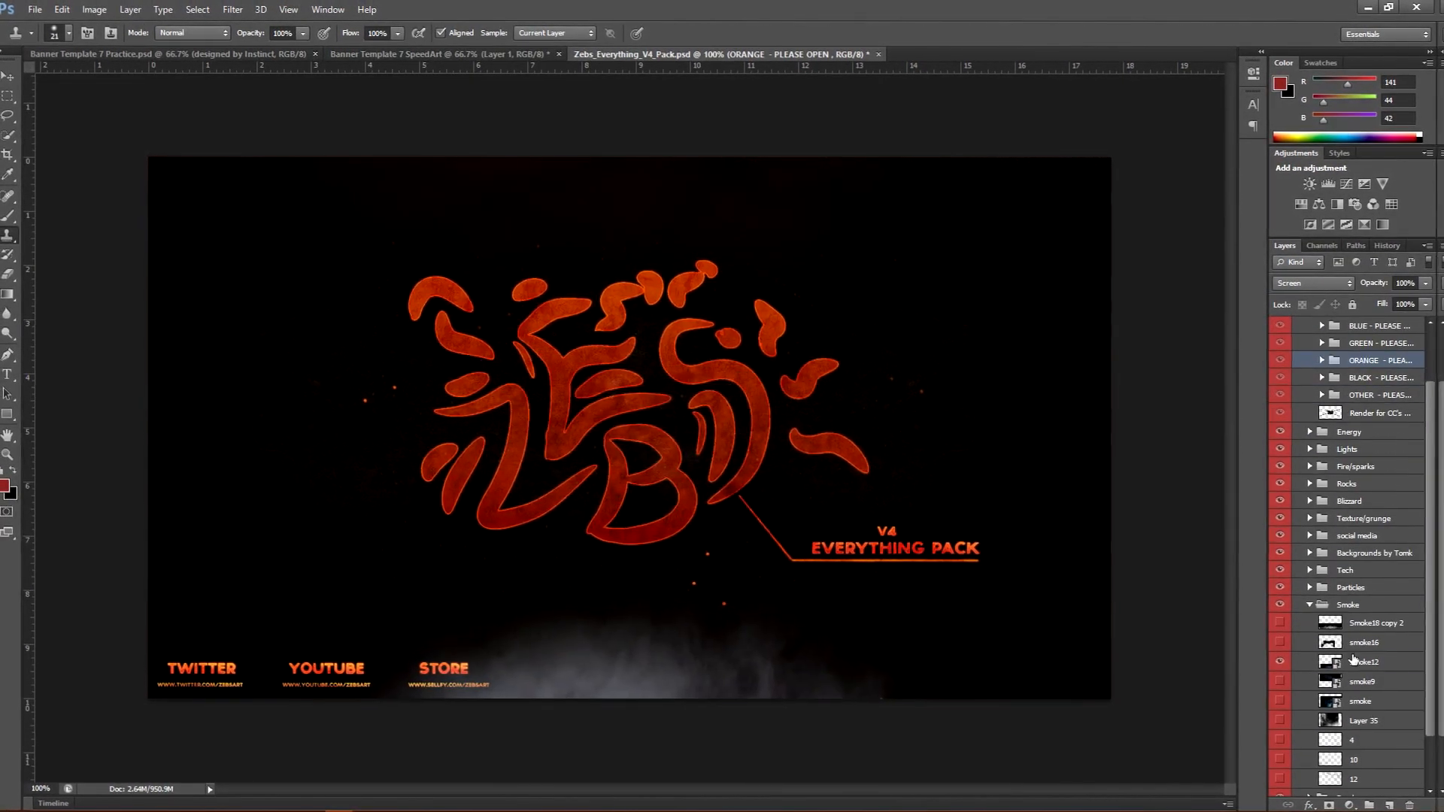
- Place smoke12 and a duplicate beneath the banner render, then browse the Blizzard snow assets
{"action": "left_click", "coordinate": [451, 51]}
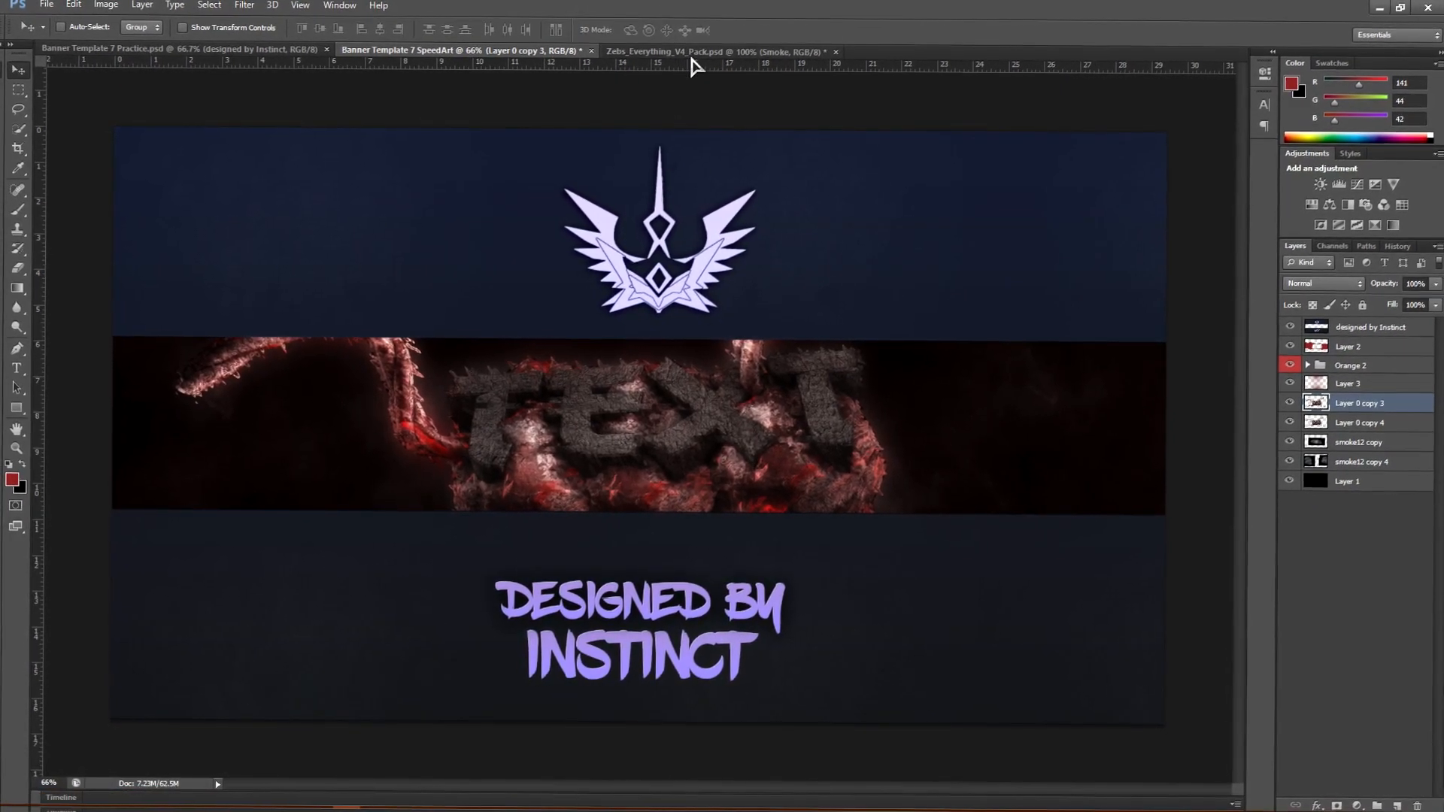
{"action": "left_click", "coordinate": [719, 52]}
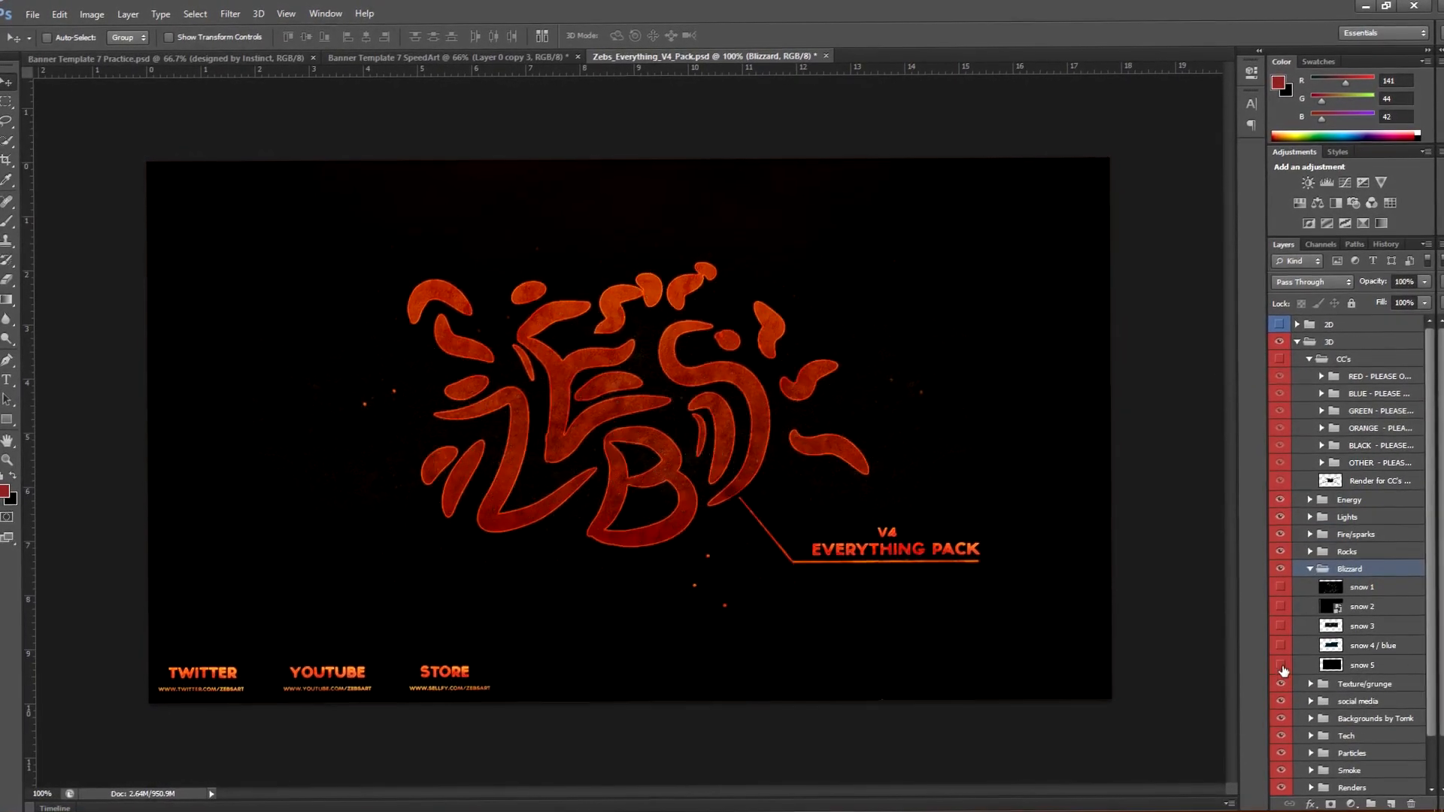
- Add snow 5 to the banner at Lighter blend, 50% opacity, then browse the Energy folder
{"action": "left_click", "coordinate": [1283, 665]}
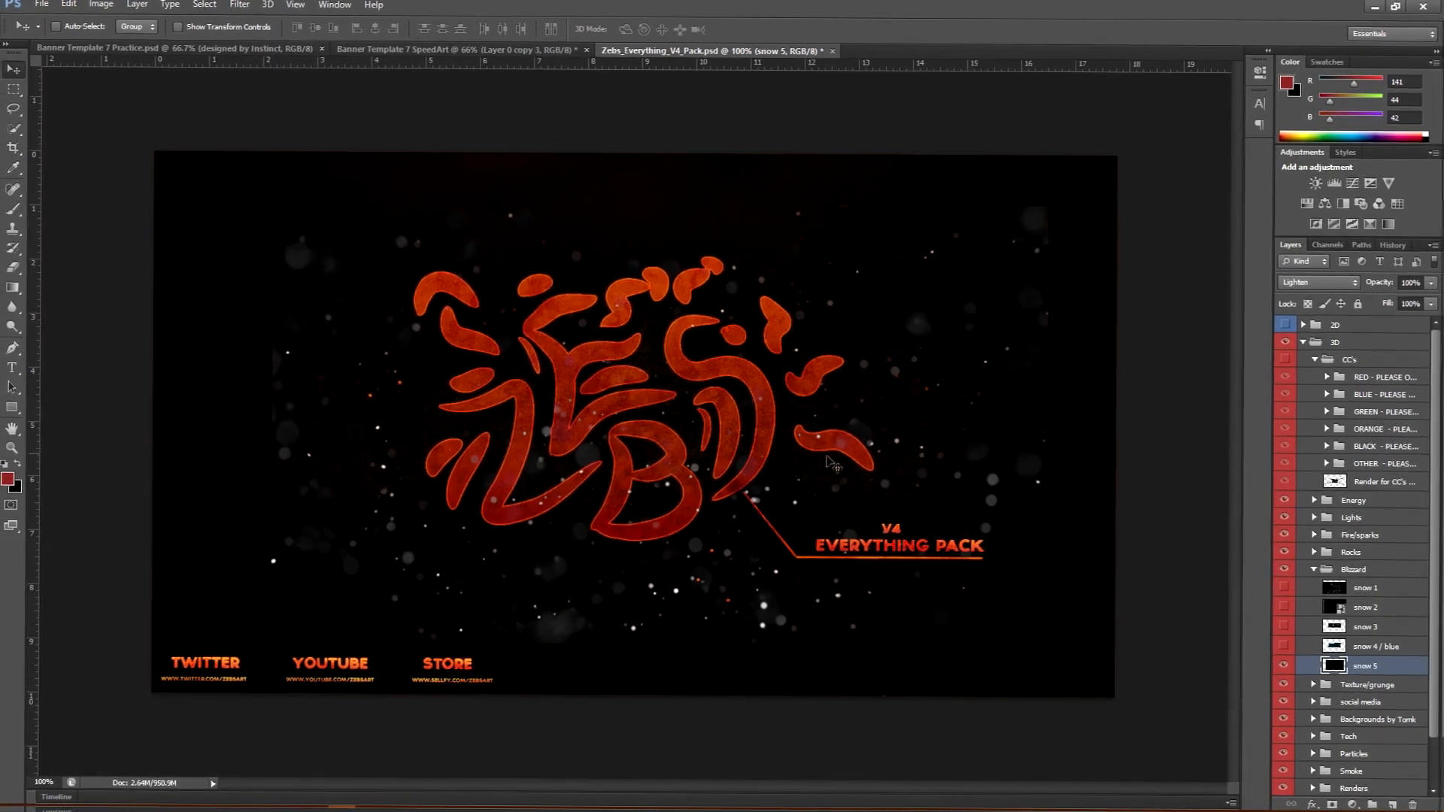
{"action": "left_click", "coordinate": [451, 52]}
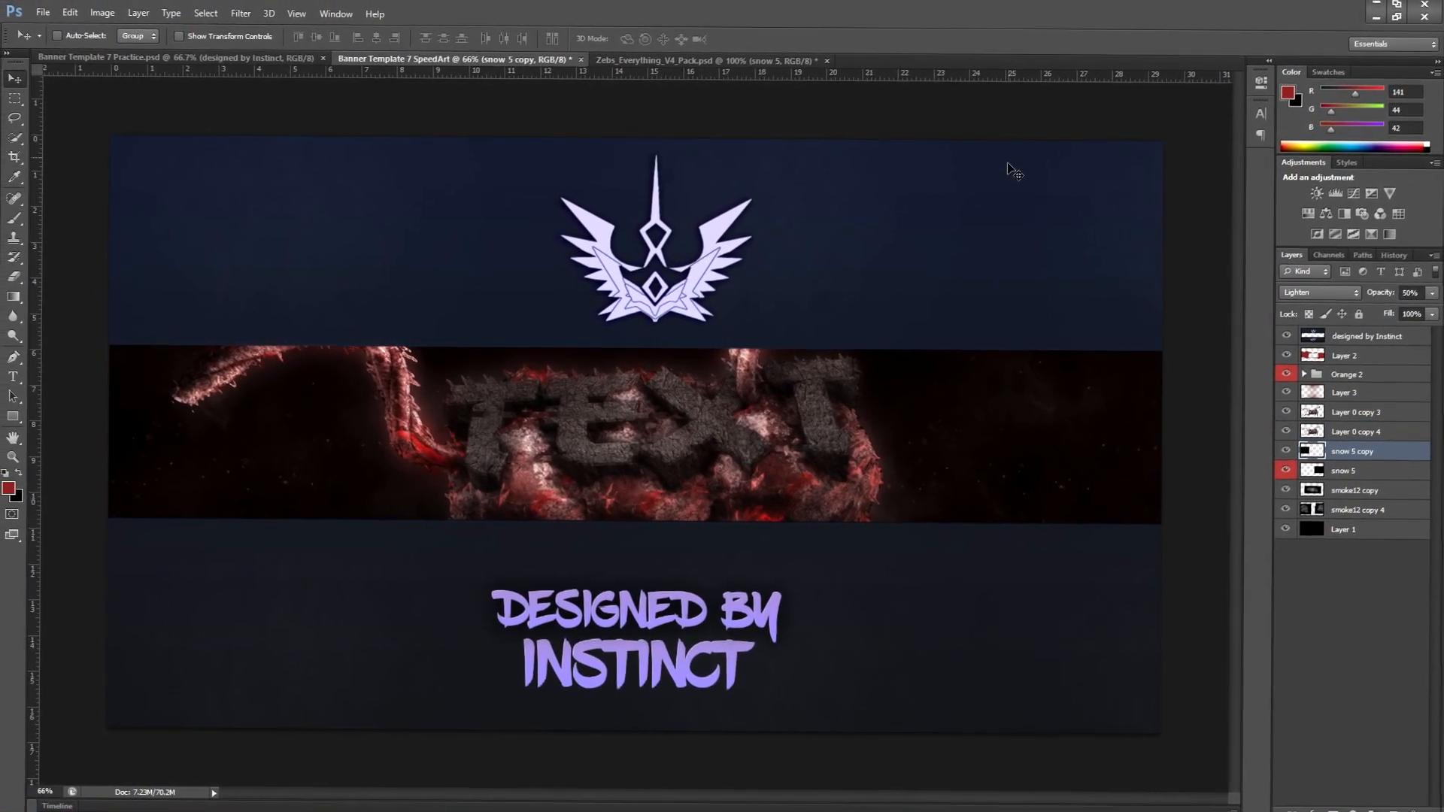
{"action": "left_click", "coordinate": [708, 60]}
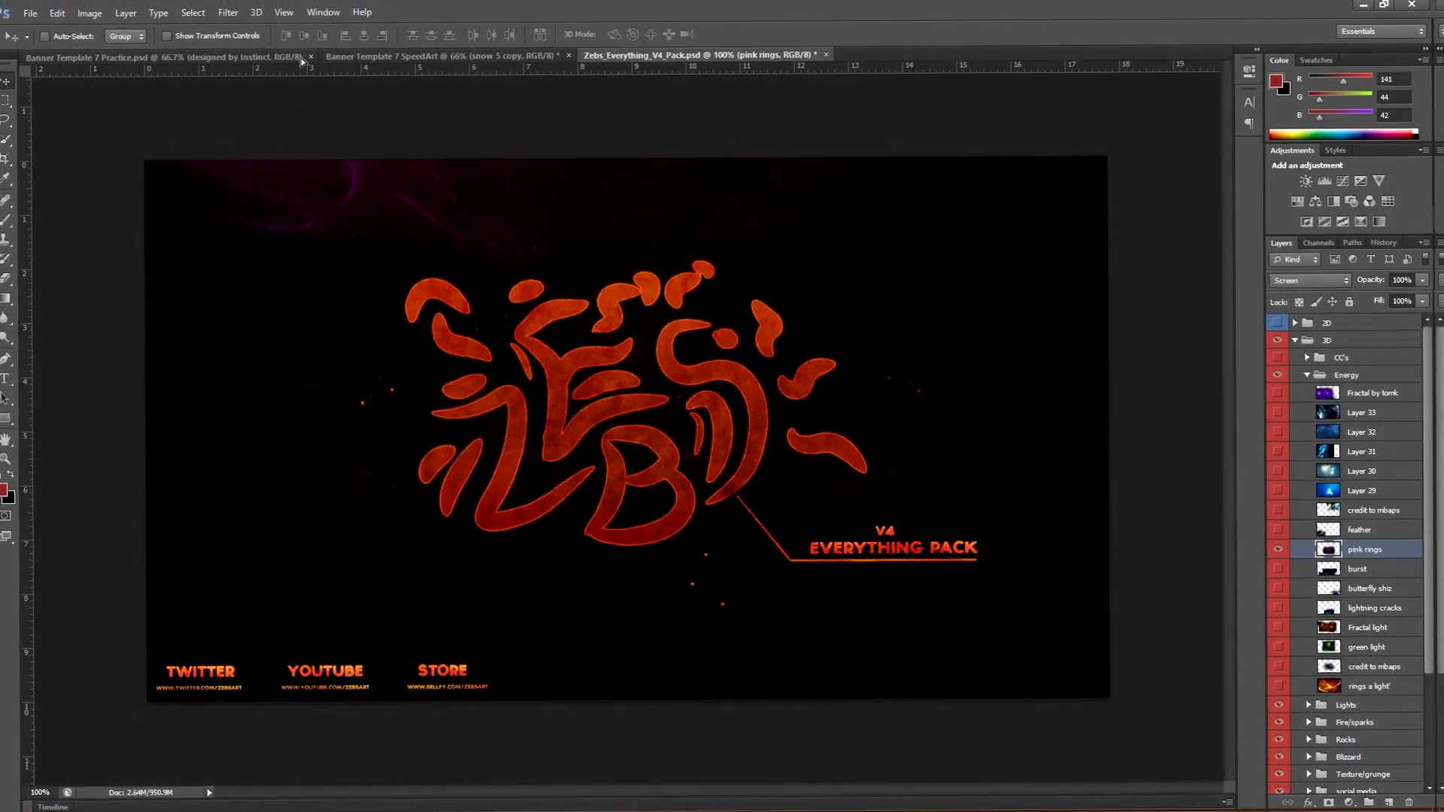
- Drag the pink rings, mbaps energy and red-Light layers into the banner
{"action": "left_click", "coordinate": [451, 56]}
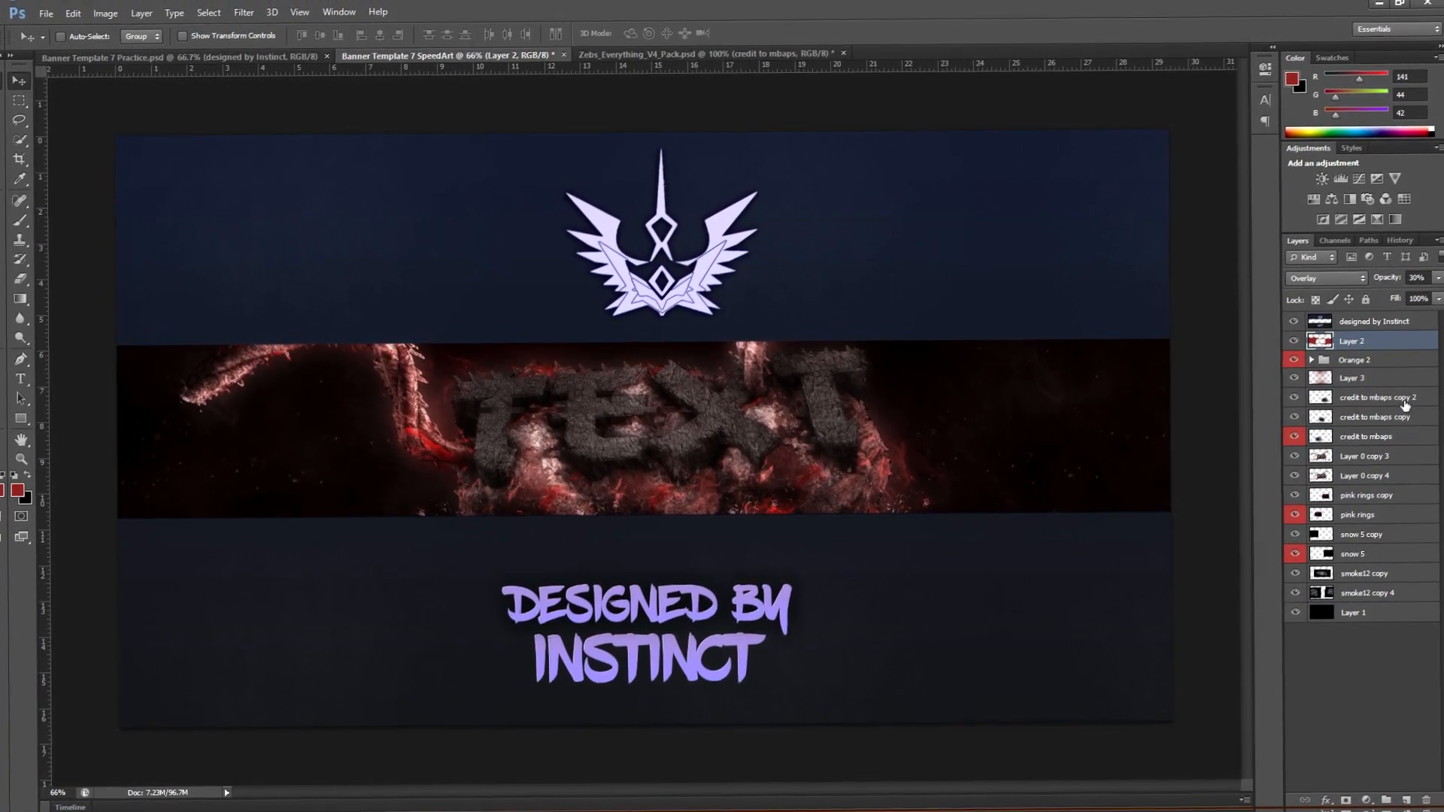
{"action": "left_click", "coordinate": [695, 57]}
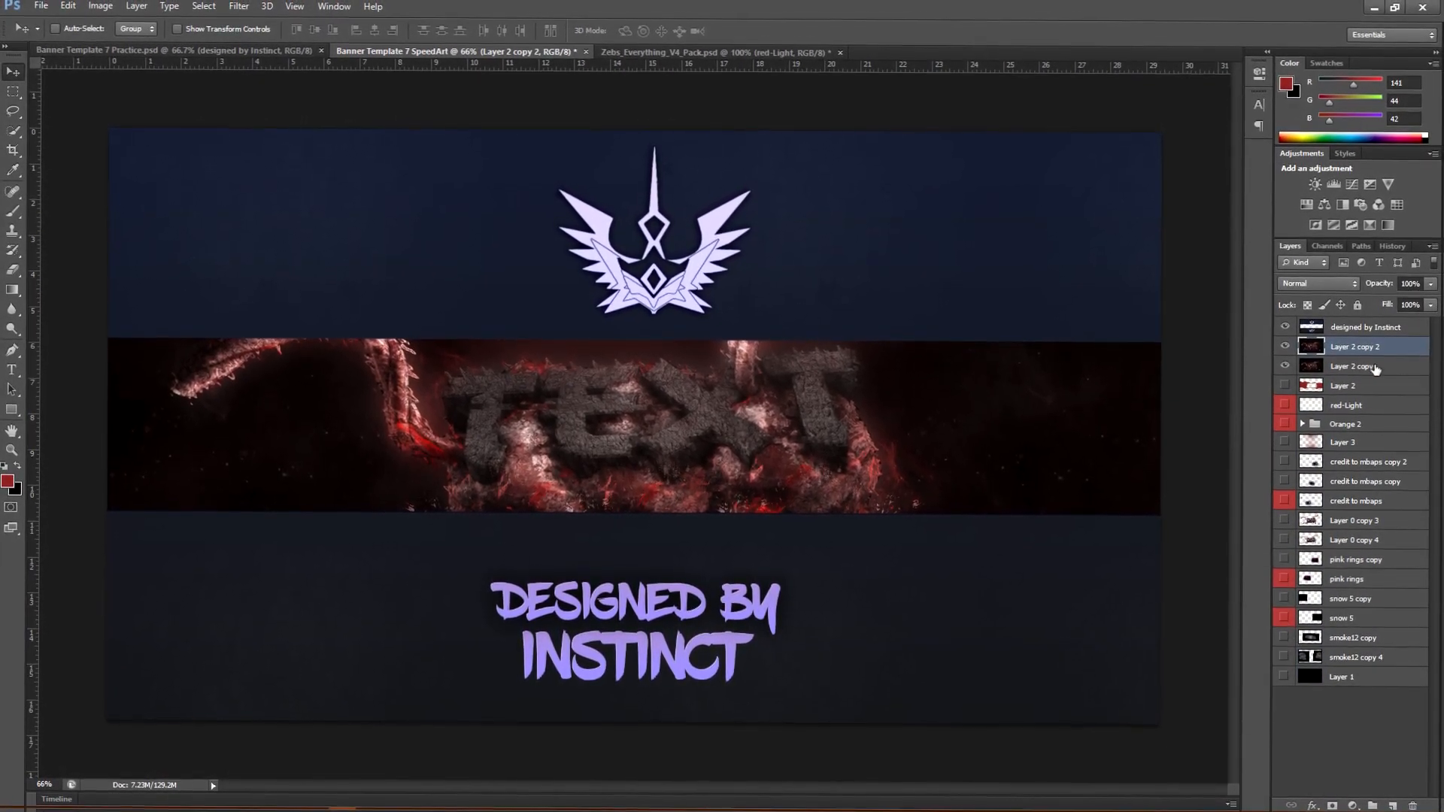
- Stamp the visible layers, save the banner as a PSD and start Magic Bullet PhotoLooks
{"action": "key", "text": "ctrl+shift+s"}
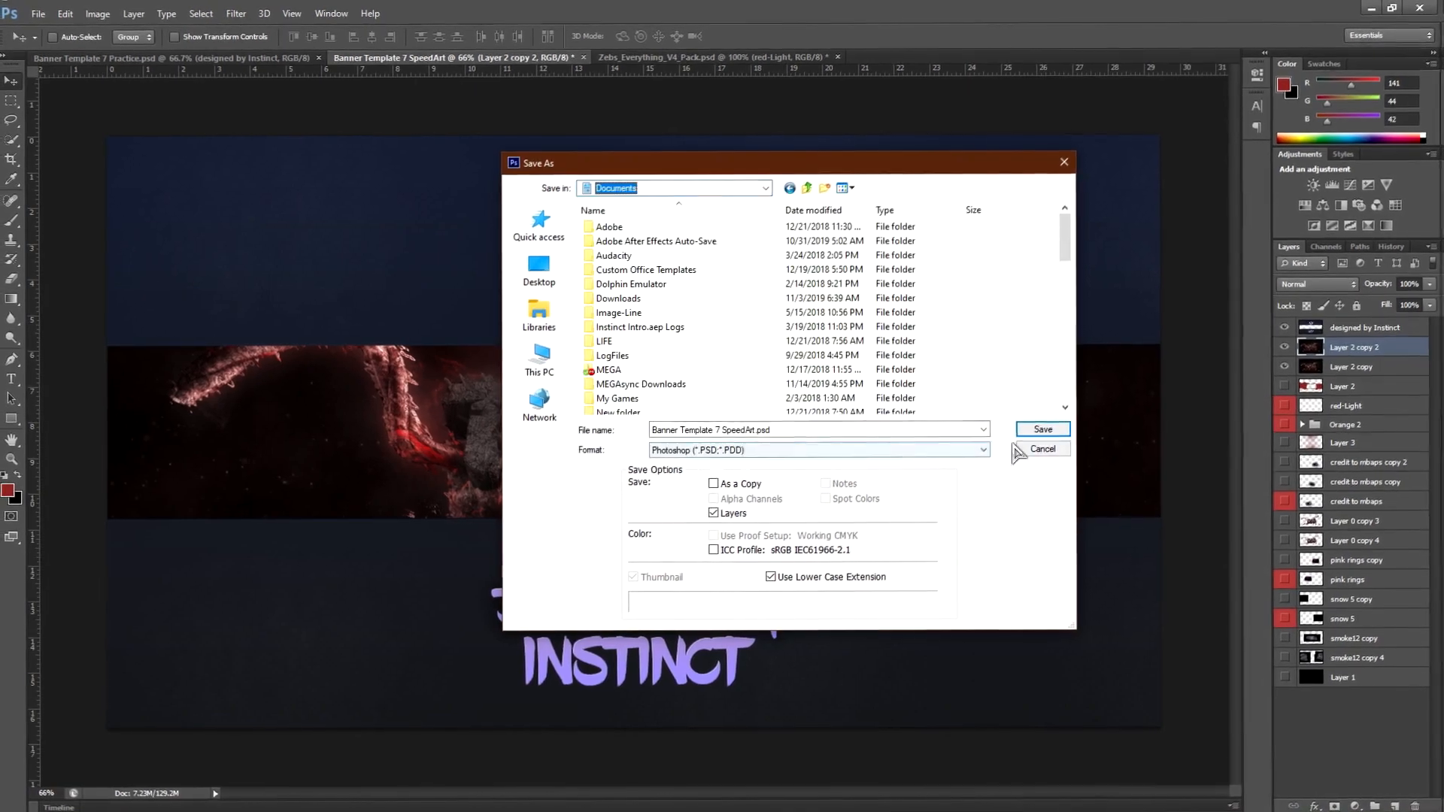
{"action": "left_click", "coordinate": [241, 14]}
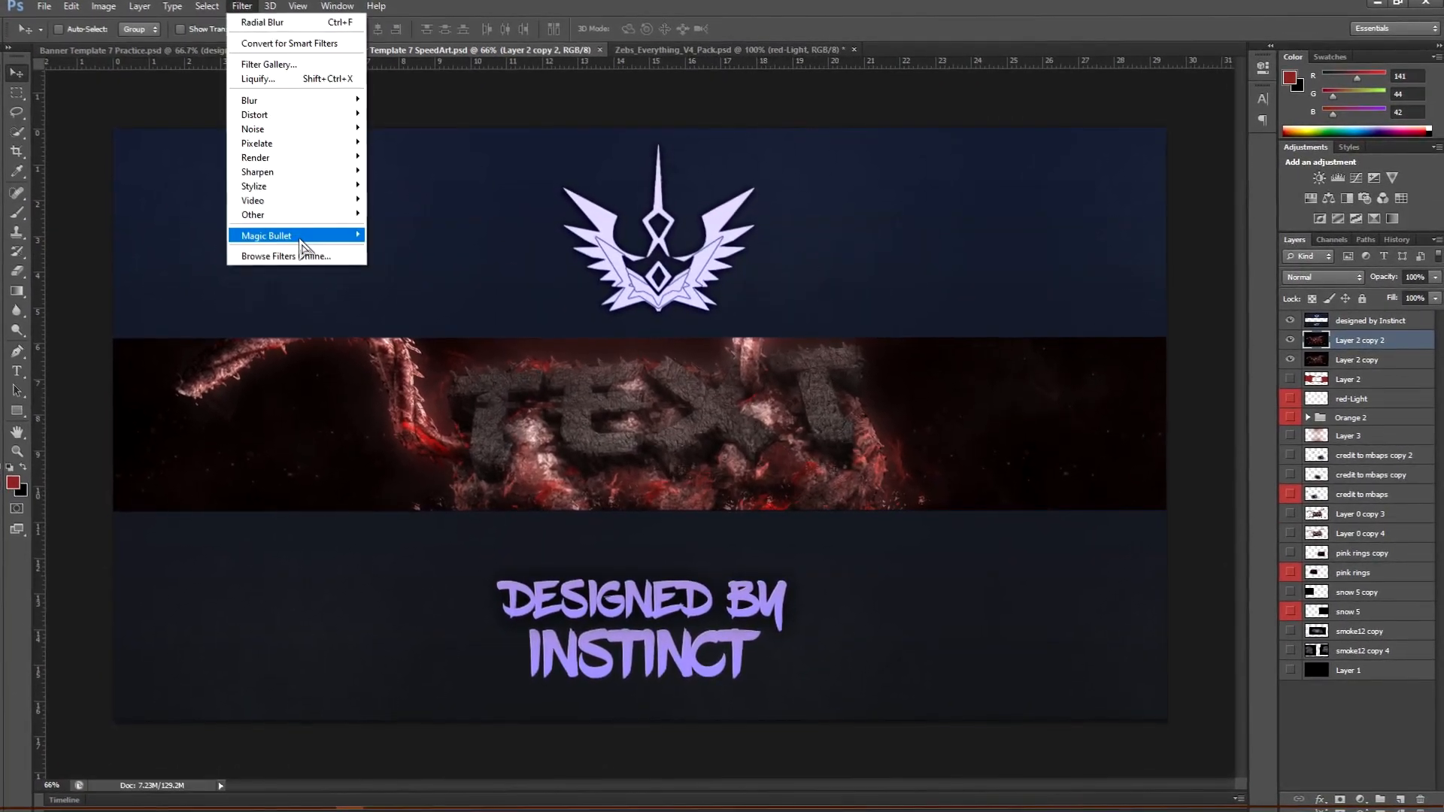
{"action": "left_click", "coordinate": [268, 235]}
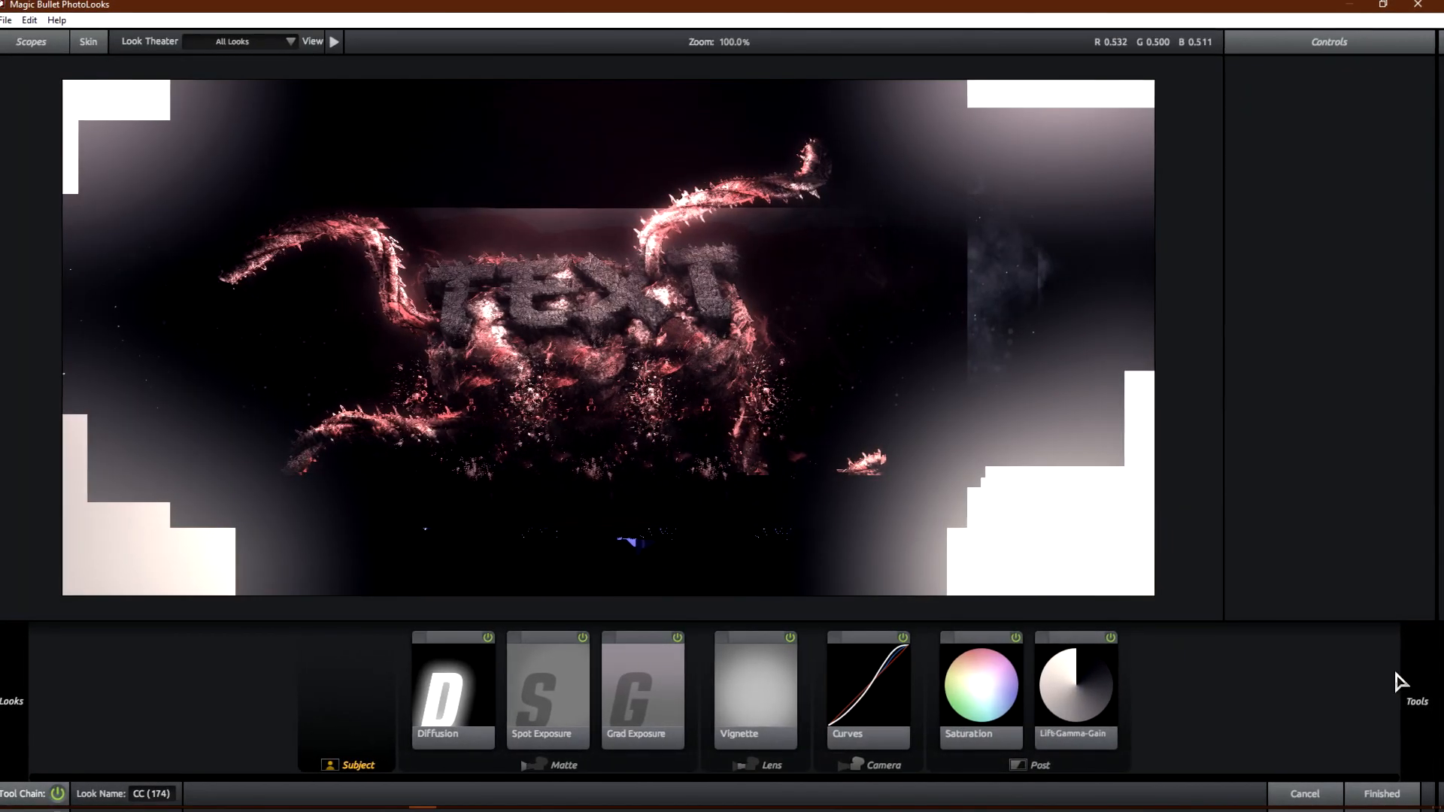
- Apply the warm diffused vignetted PhotoLooks grade, then add a Radial Blur in Zoom mode
{"action": "left_click", "coordinate": [1381, 794]}
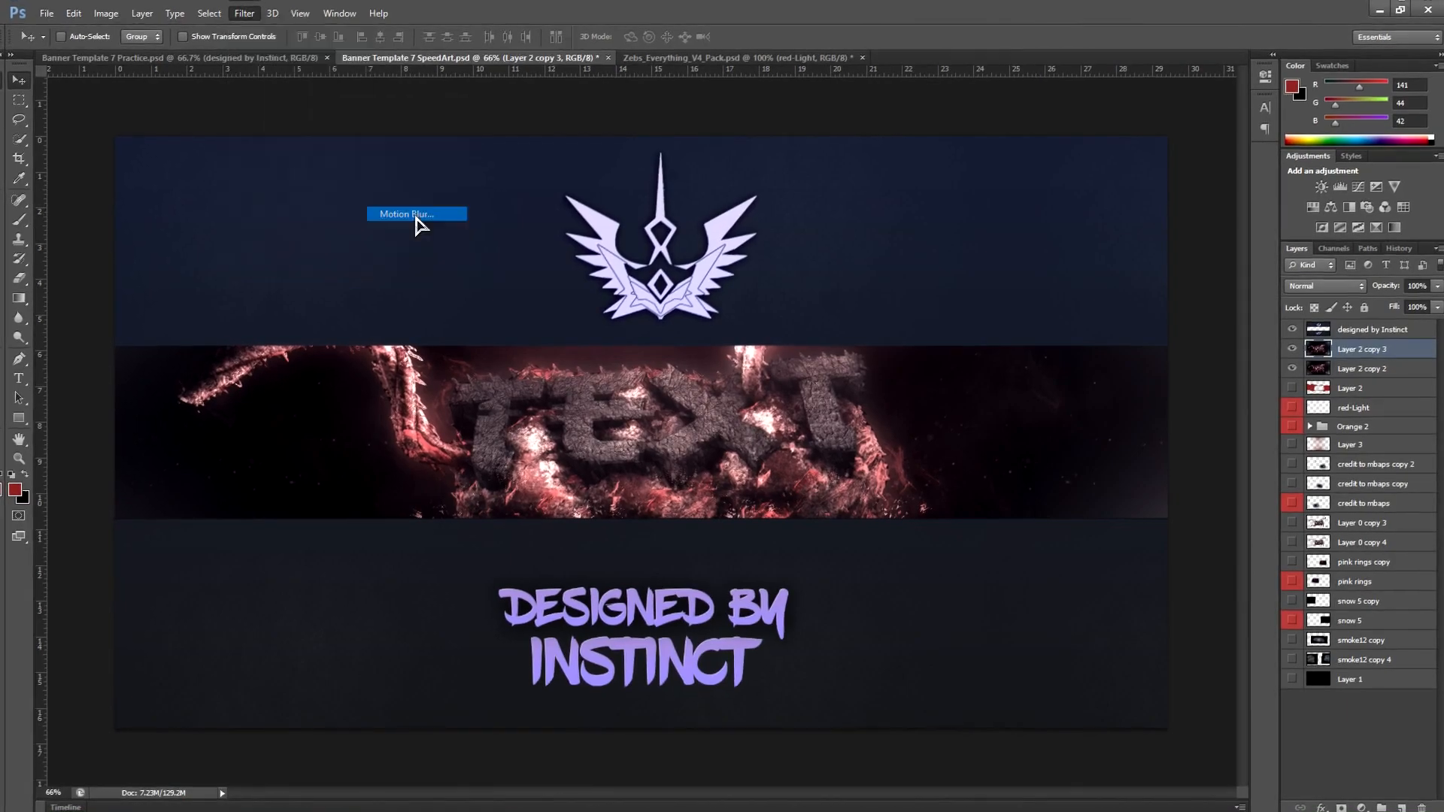
{"action": "left_click", "coordinate": [417, 214]}
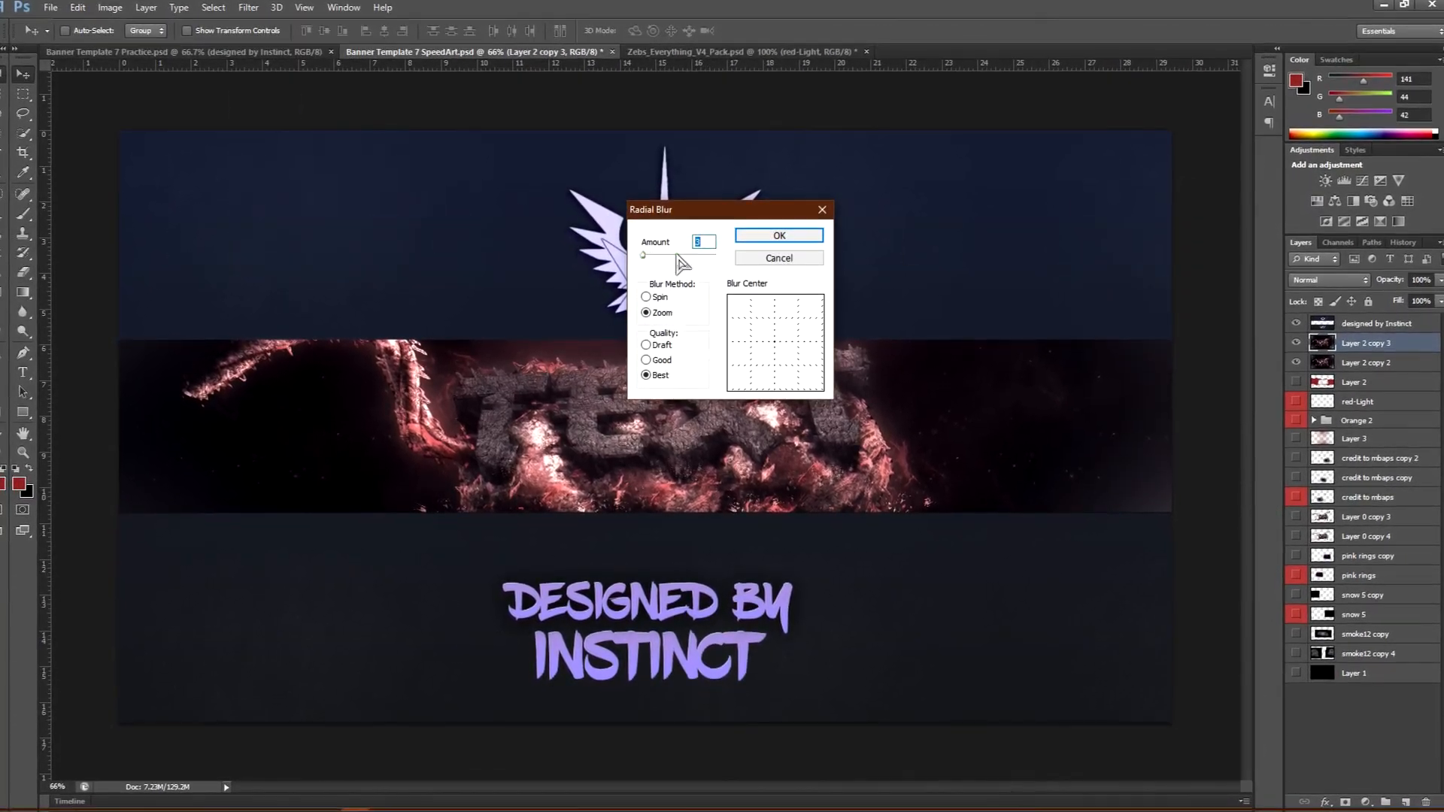
{"action": "left_click", "coordinate": [778, 235]}
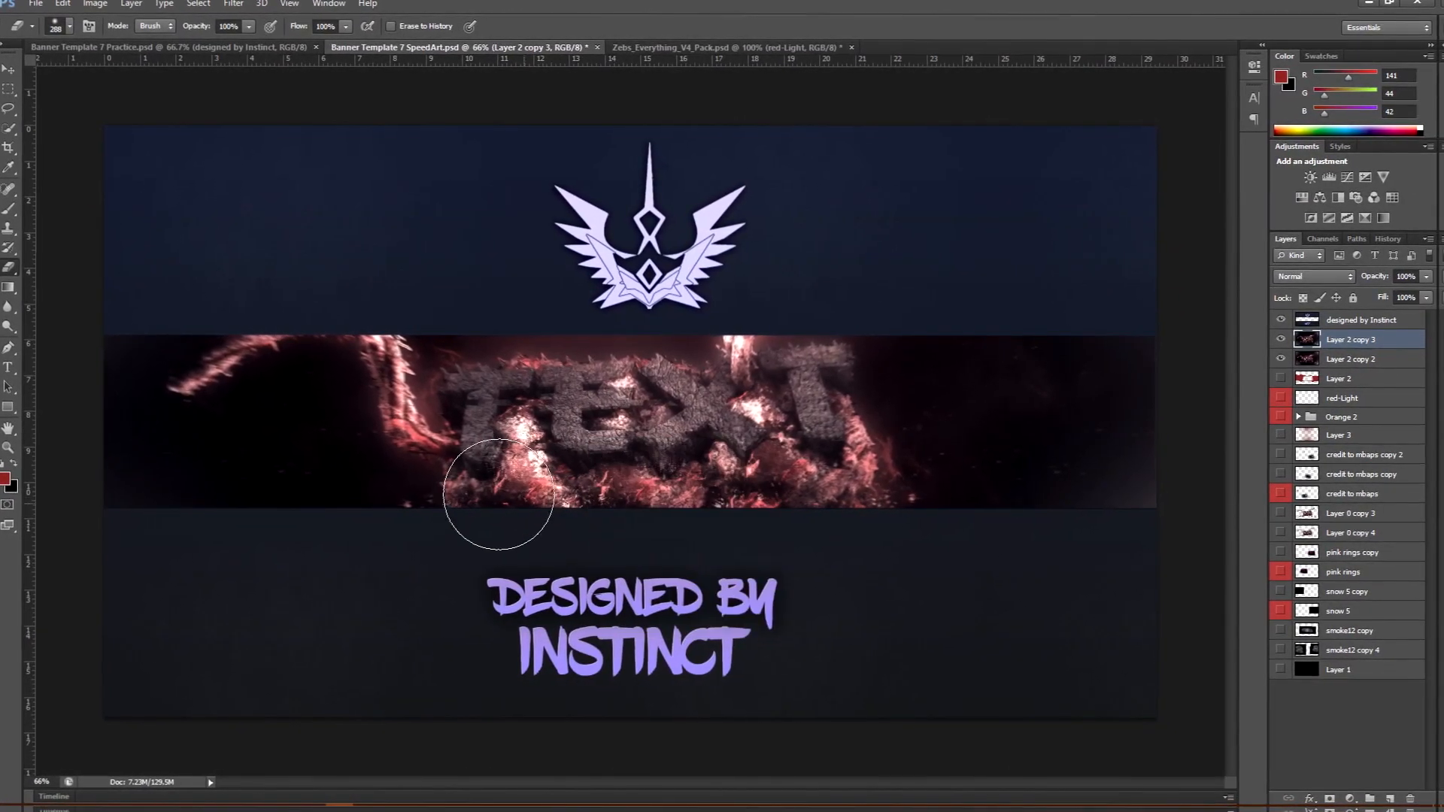